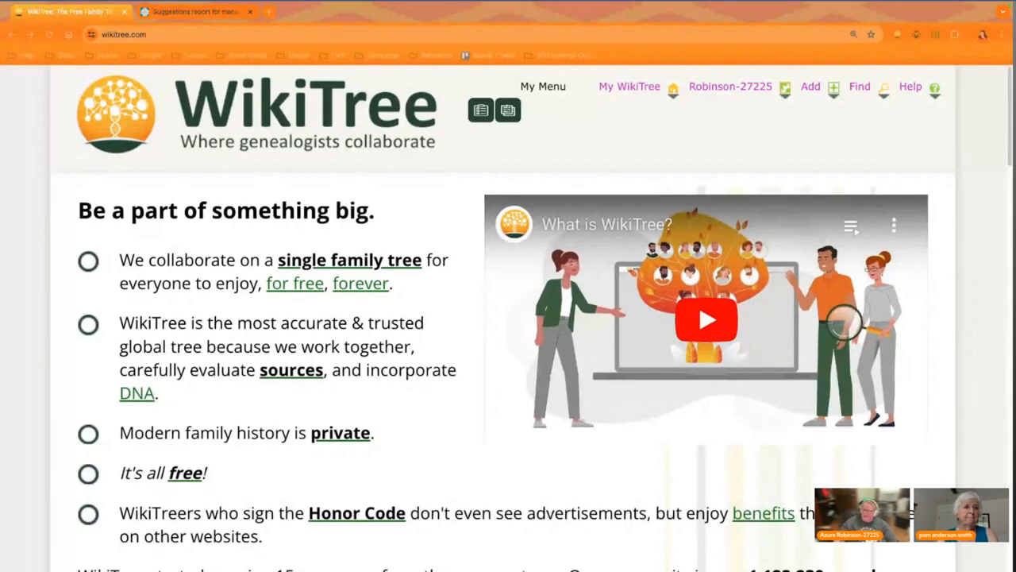
{"action": "mouse_move", "coordinate": [619, 143]}
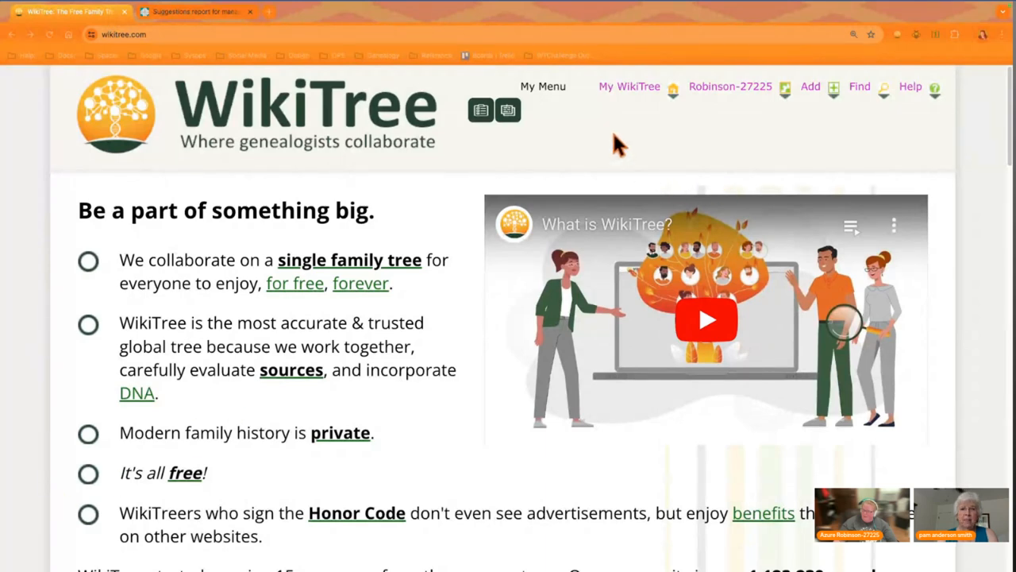
{"action": "mouse_move", "coordinate": [622, 124]}
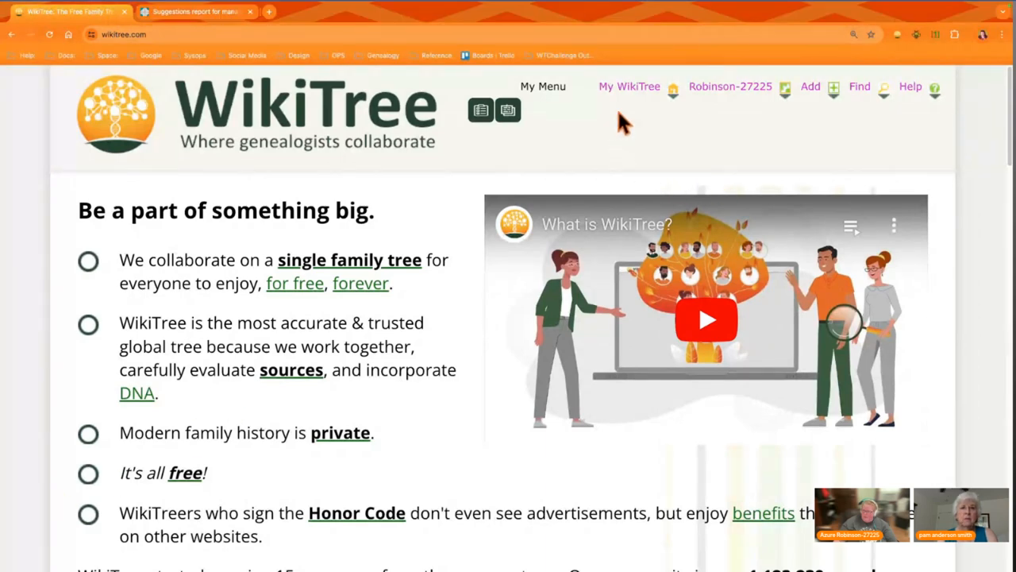
Go to your Watchlist of person profiles from the My WikiTree menu.
{"action": "left_click", "coordinate": [629, 86]}
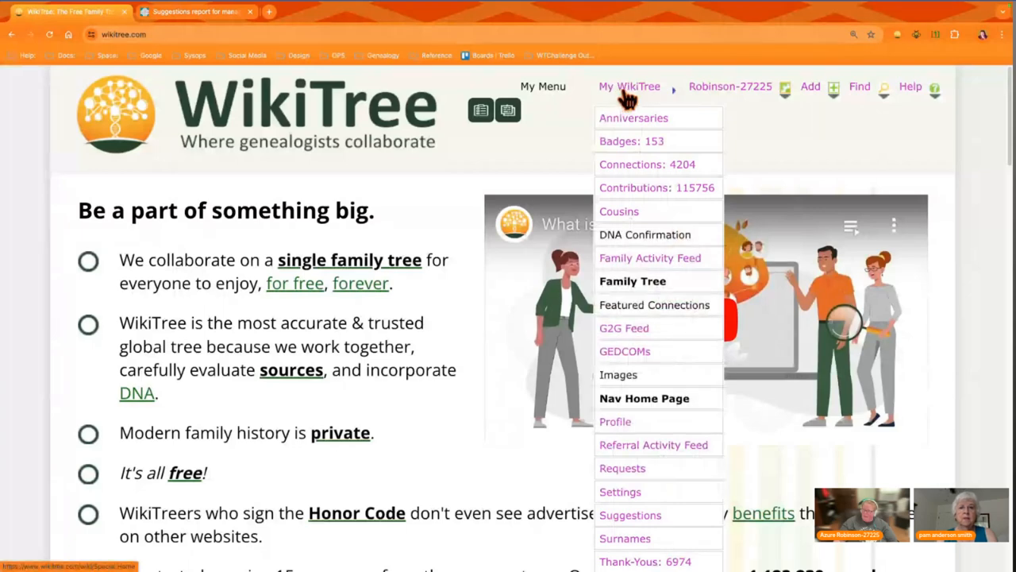
{"action": "mouse_move", "coordinate": [620, 422]}
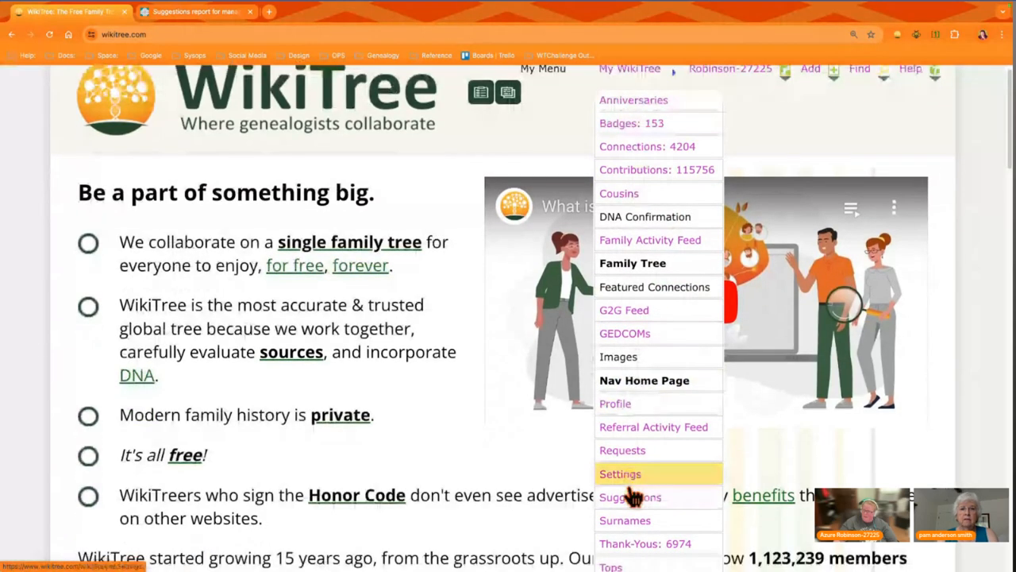
{"action": "scroll", "scroll_direction": "down", "scroll_amount": 3}
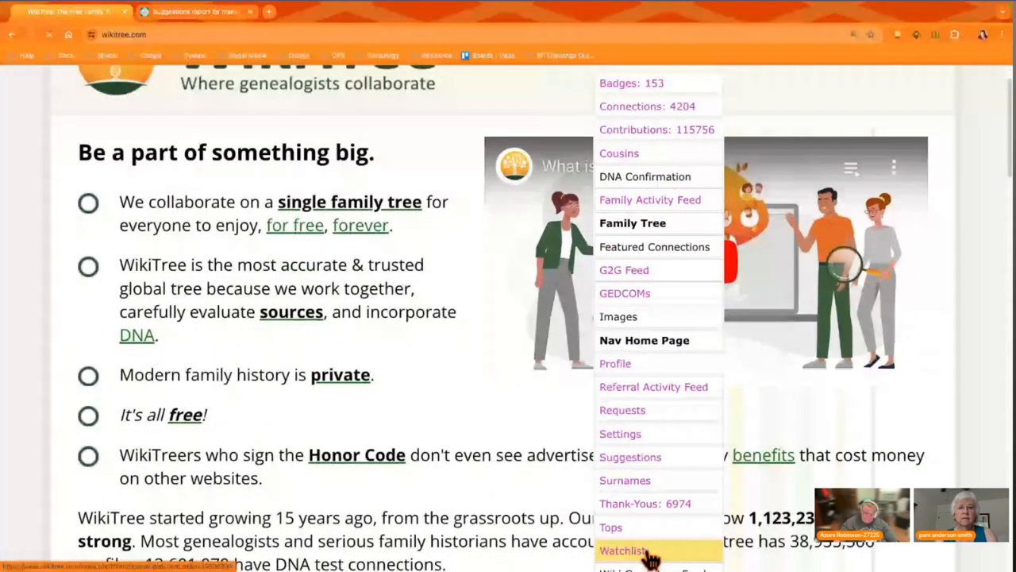
{"action": "left_click", "coordinate": [635, 546]}
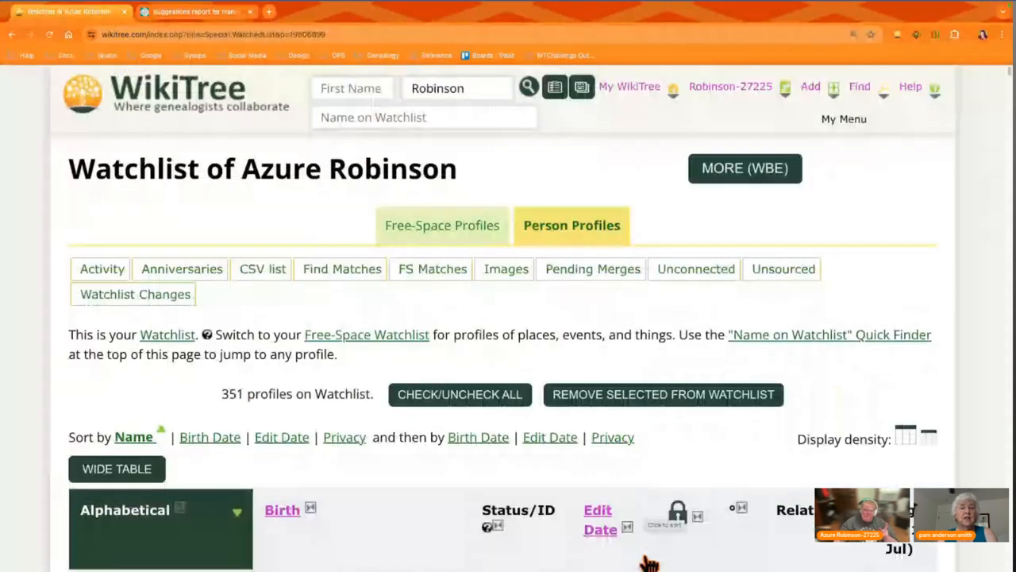
Load the Suggestions report for your managed profiles from the My WikiTree menu.
{"action": "left_click", "coordinate": [629, 85]}
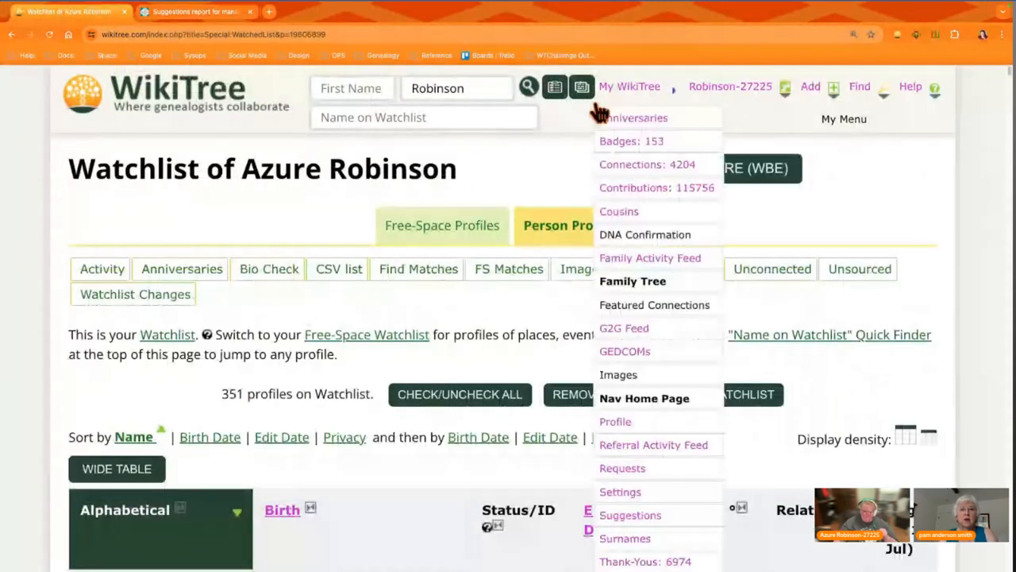
{"action": "mouse_move", "coordinate": [619, 492]}
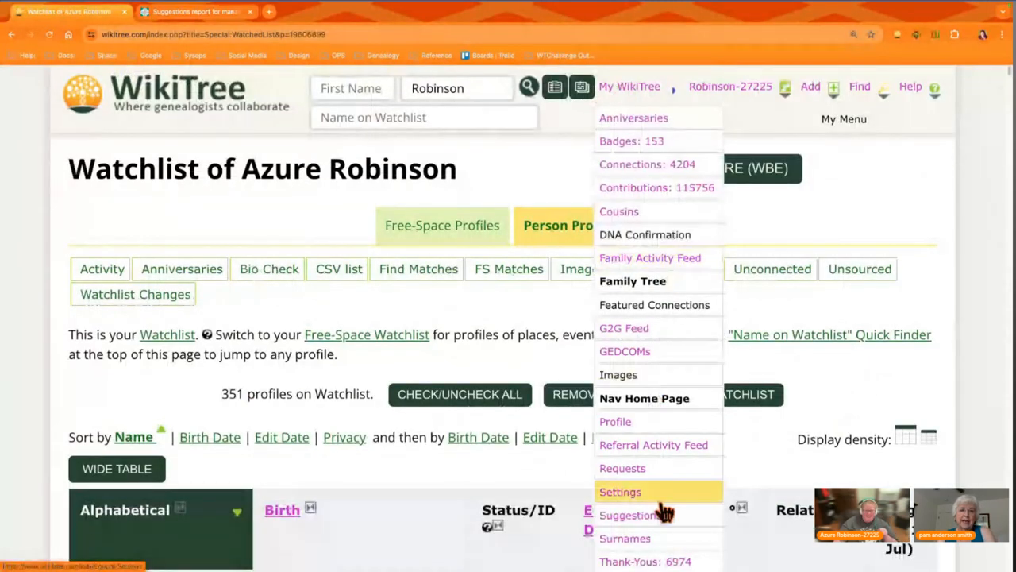
{"action": "mouse_move", "coordinate": [654, 515]}
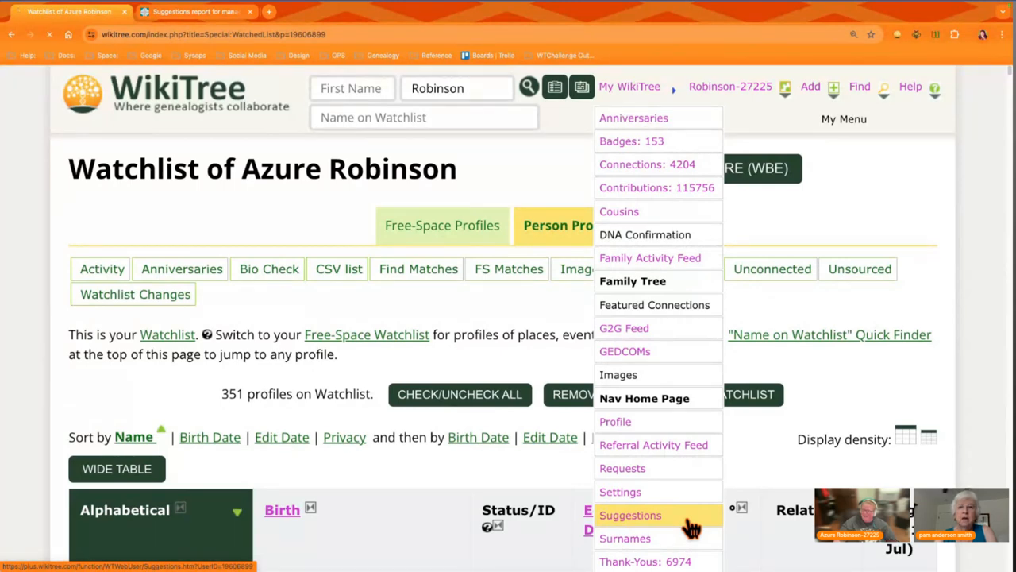
{"action": "left_click", "coordinate": [630, 514]}
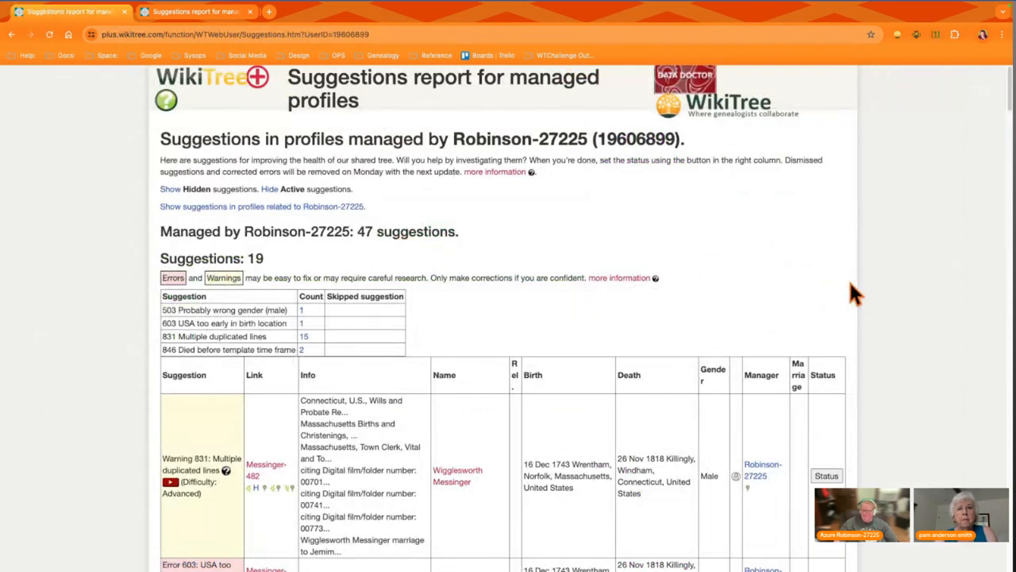
{"action": "mouse_move", "coordinate": [864, 282]}
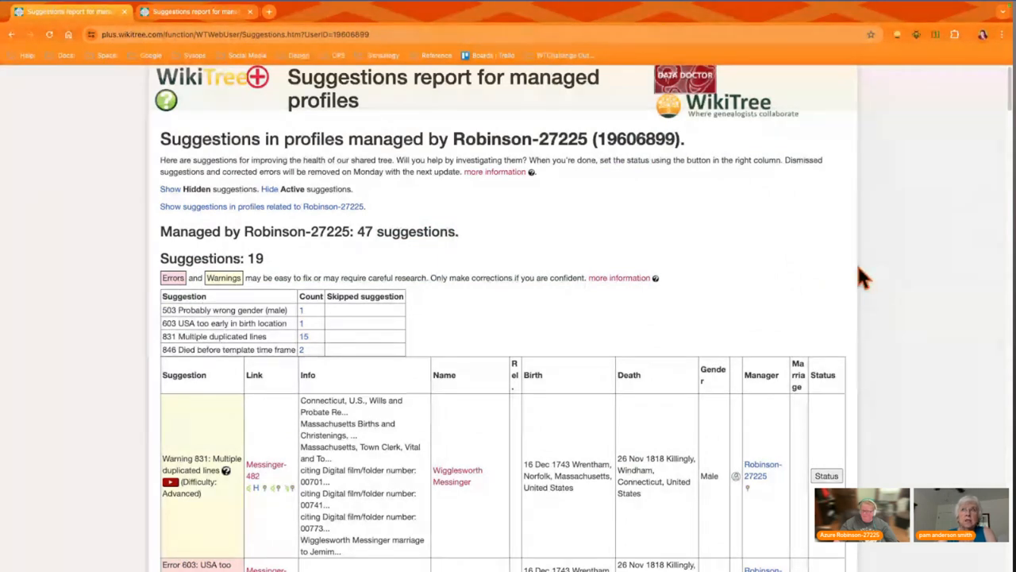
{"action": "mouse_move", "coordinate": [906, 301]}
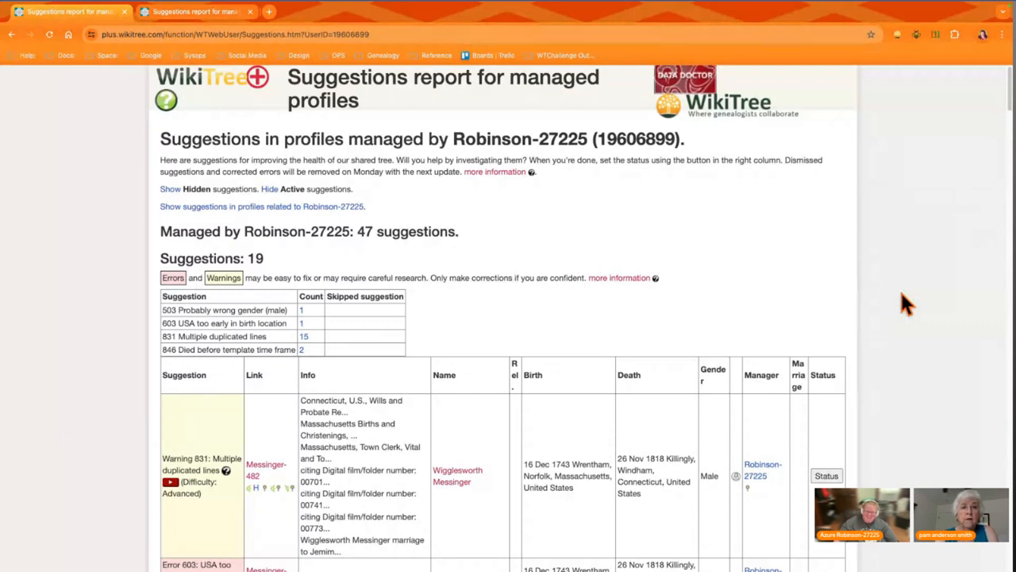
{"action": "mouse_move", "coordinate": [921, 310]}
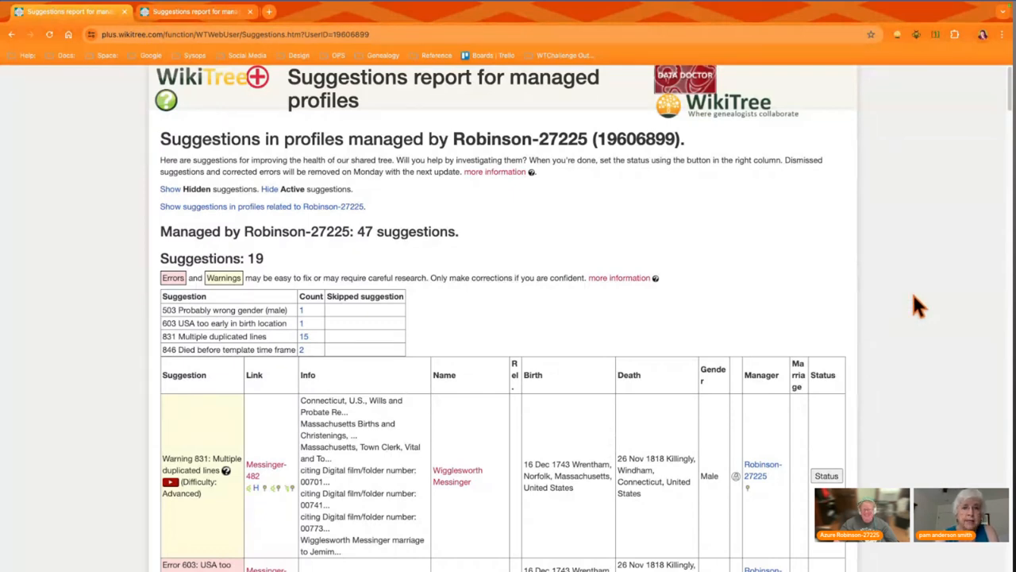
{"action": "mouse_move", "coordinate": [959, 335]}
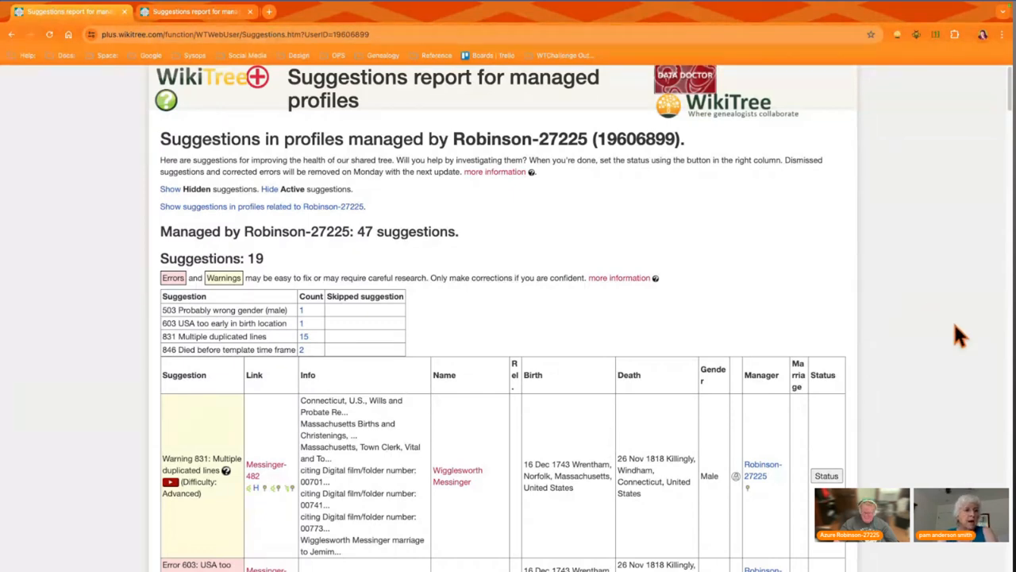
Zoom the browser page in and bring the detailed suggestions table into view.
{"action": "scroll", "scroll_direction": "down", "scroll_amount": 3}
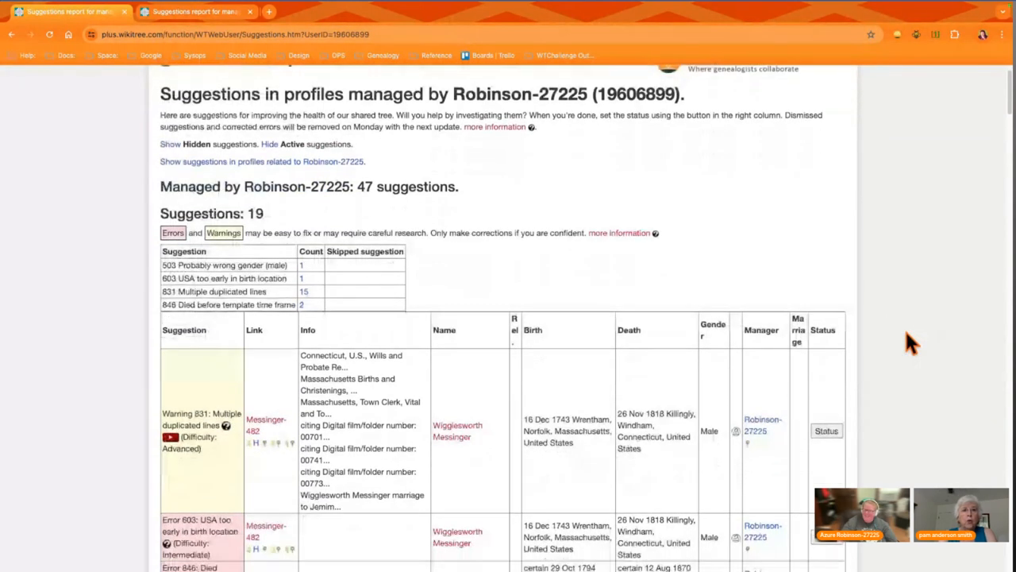
{"action": "key", "text": "ctrl+plus"}
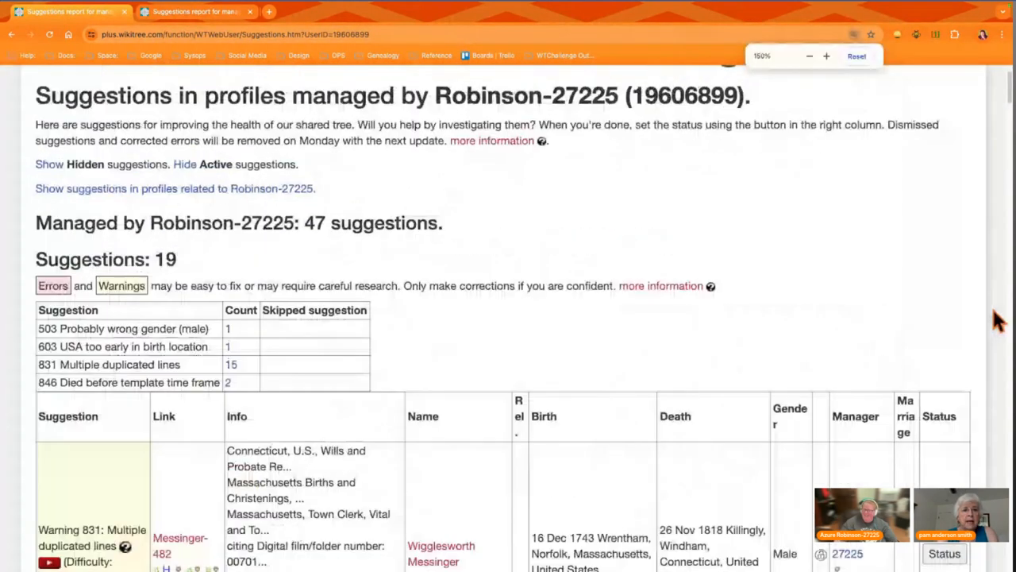
{"action": "scroll", "scroll_direction": "down", "scroll_amount": 3}
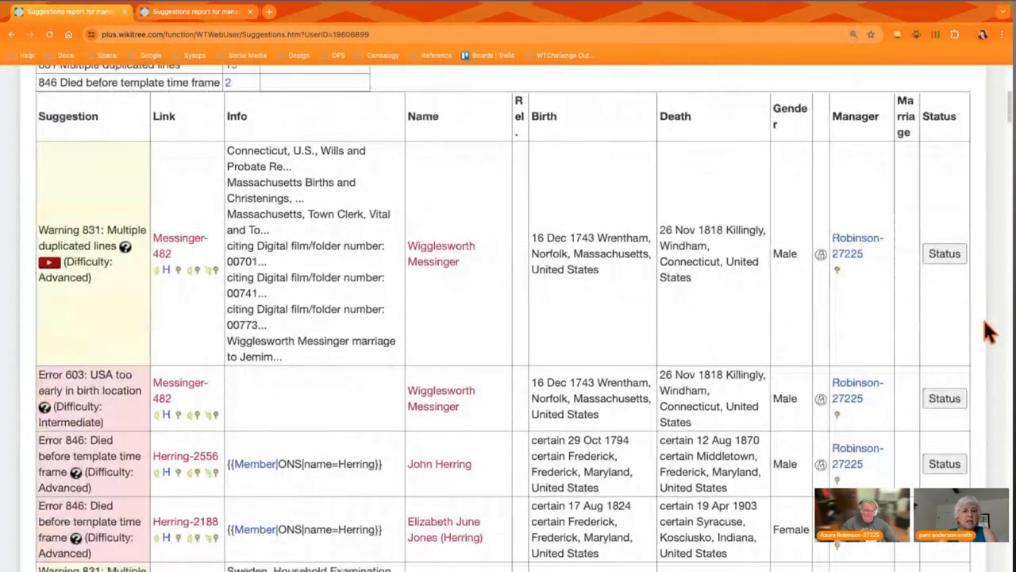
{"action": "scroll", "scroll_direction": "down", "scroll_amount": 3}
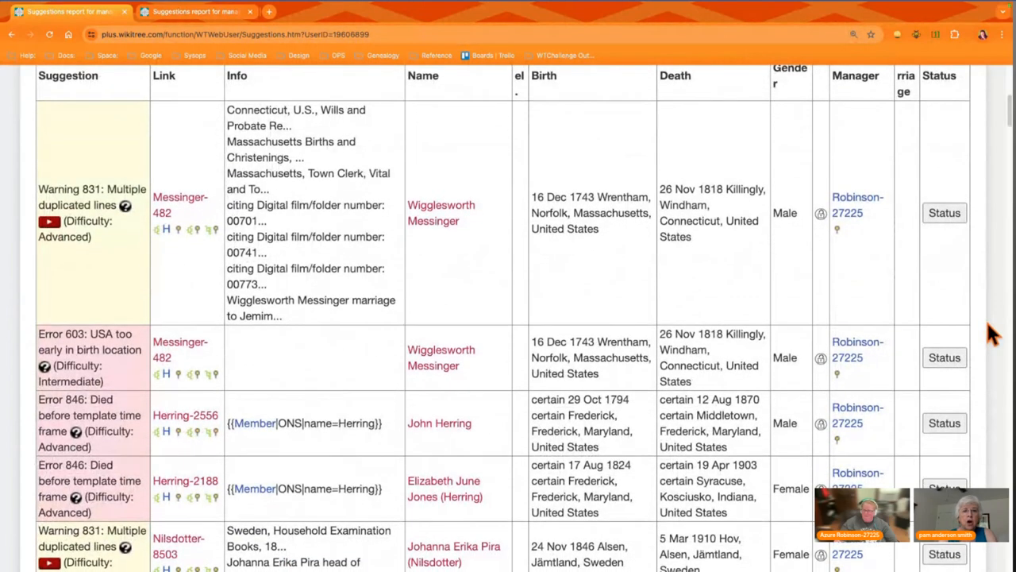
{"action": "scroll", "scroll_direction": "down", "scroll_amount": 3}
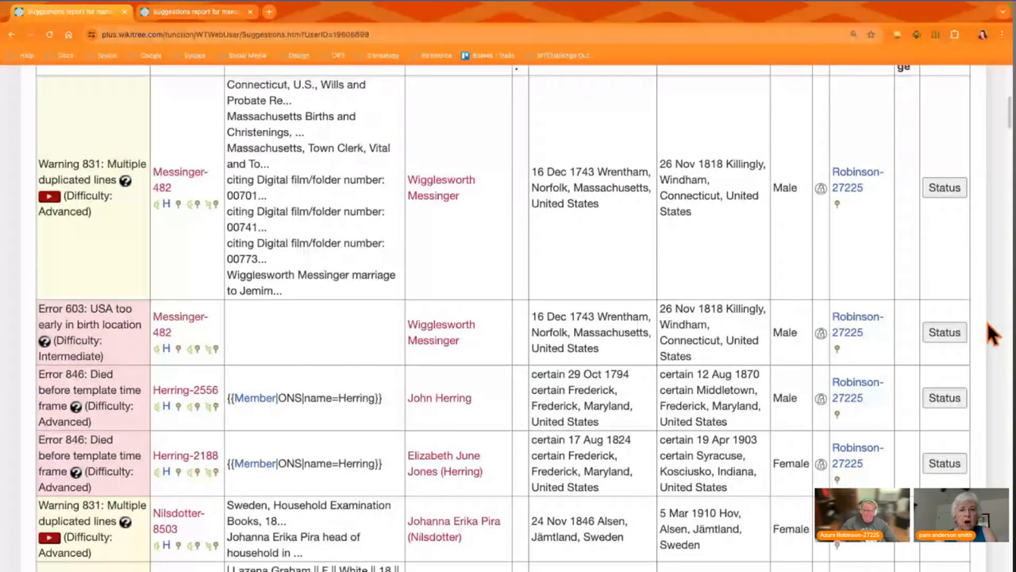
{"action": "scroll", "scroll_direction": "down", "scroll_amount": 3}
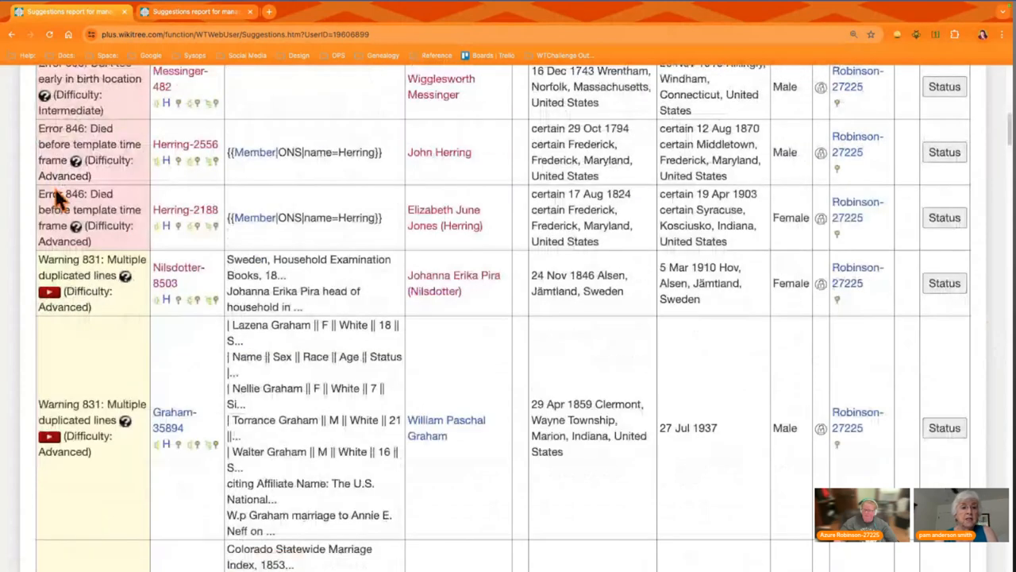
{"action": "scroll", "scroll_direction": "up", "scroll_amount": 3}
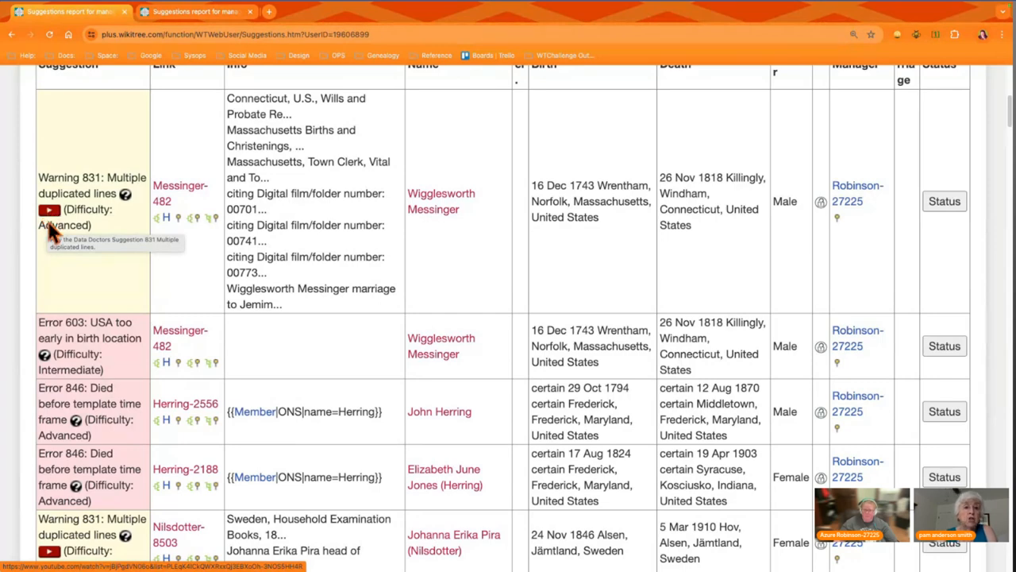
{"action": "mouse_move", "coordinate": [54, 278]}
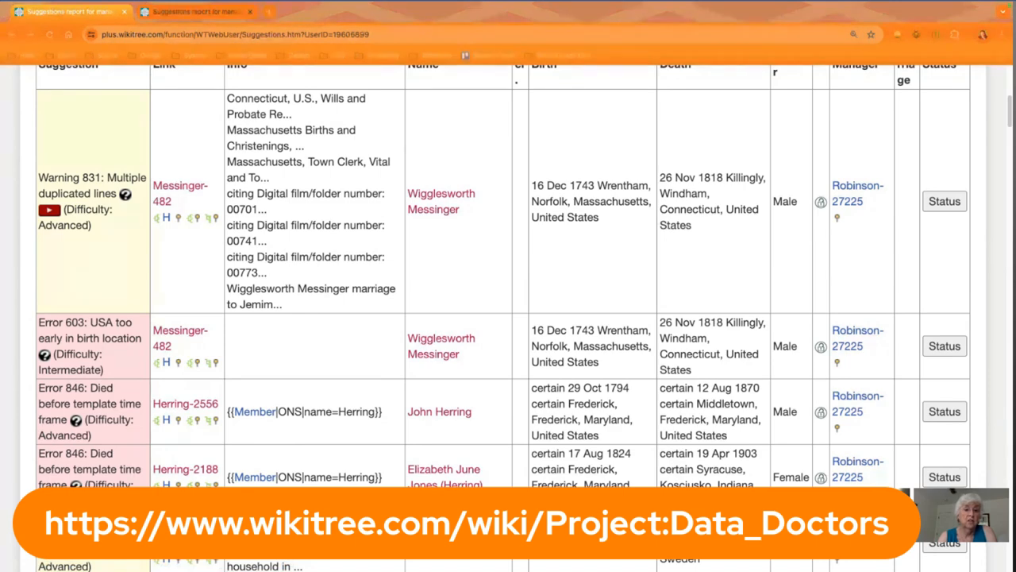
{"action": "mouse_move", "coordinate": [70, 311]}
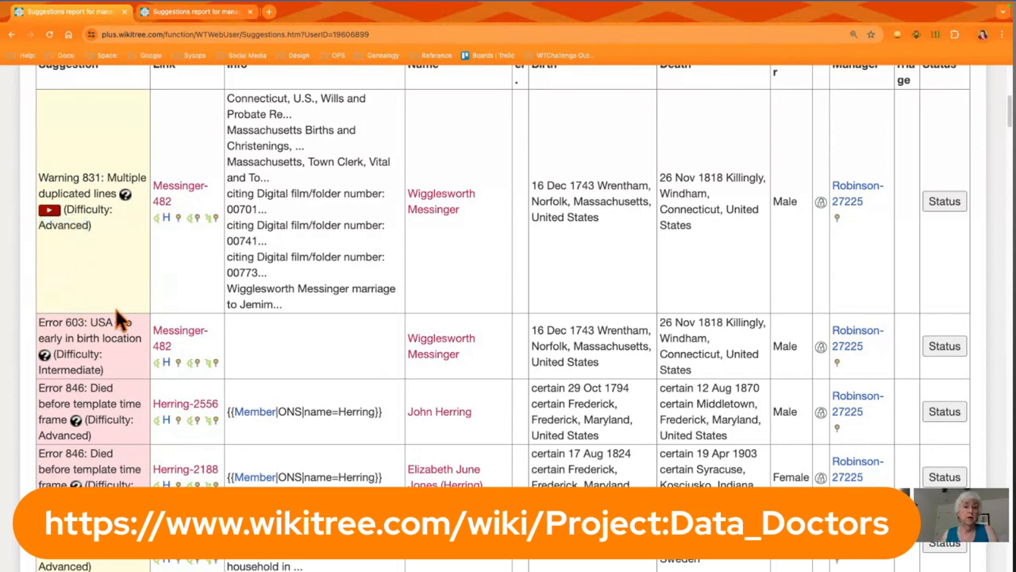
Scroll past the Warning 831 duplicated-lines rows to the FindAGrave section.
{"action": "scroll", "scroll_direction": "down", "scroll_amount": 3}
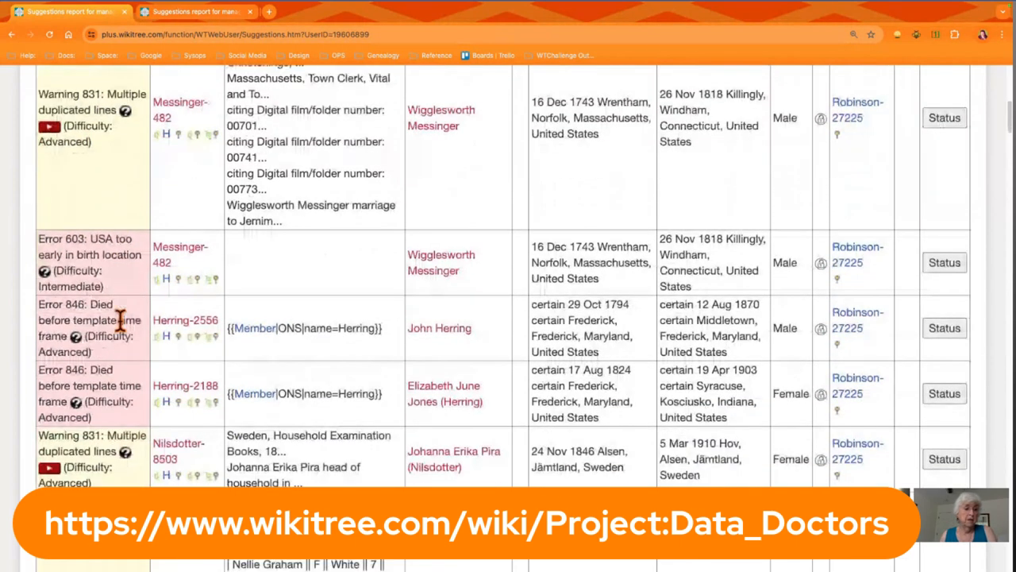
{"action": "scroll", "scroll_direction": "down", "scroll_amount": 3}
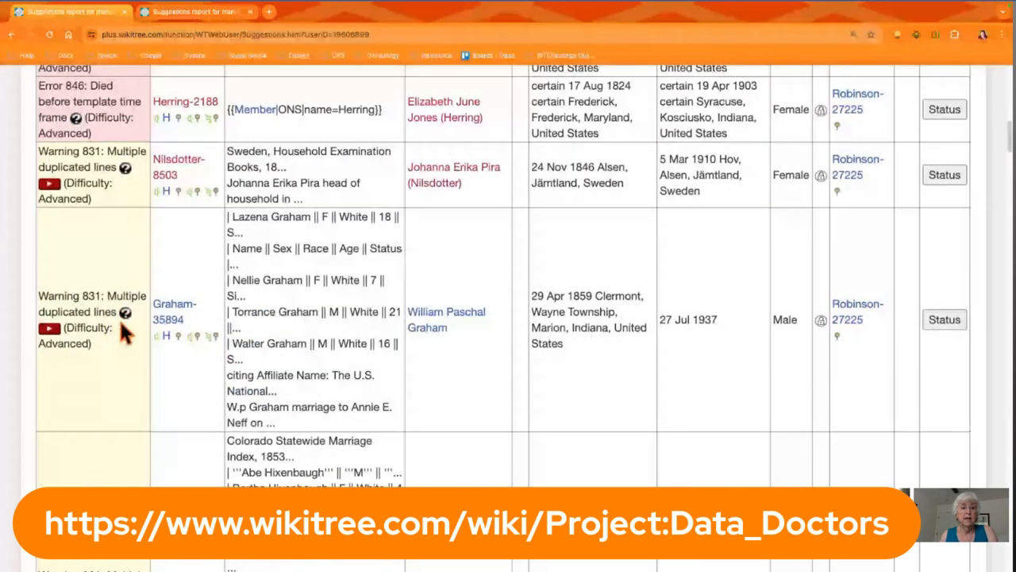
{"action": "scroll", "scroll_direction": "down", "scroll_amount": 3}
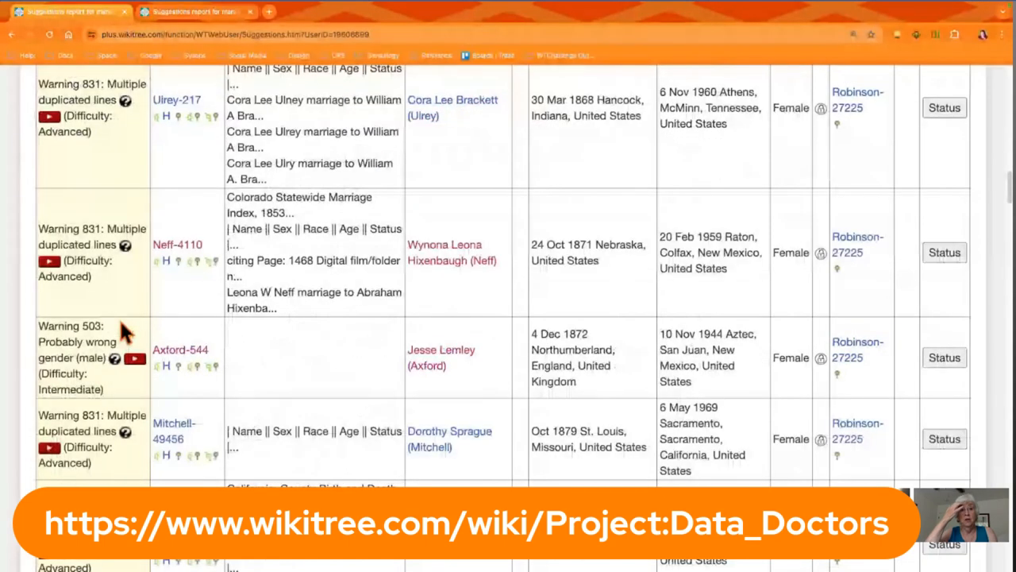
{"action": "scroll", "scroll_direction": "down", "scroll_amount": 3}
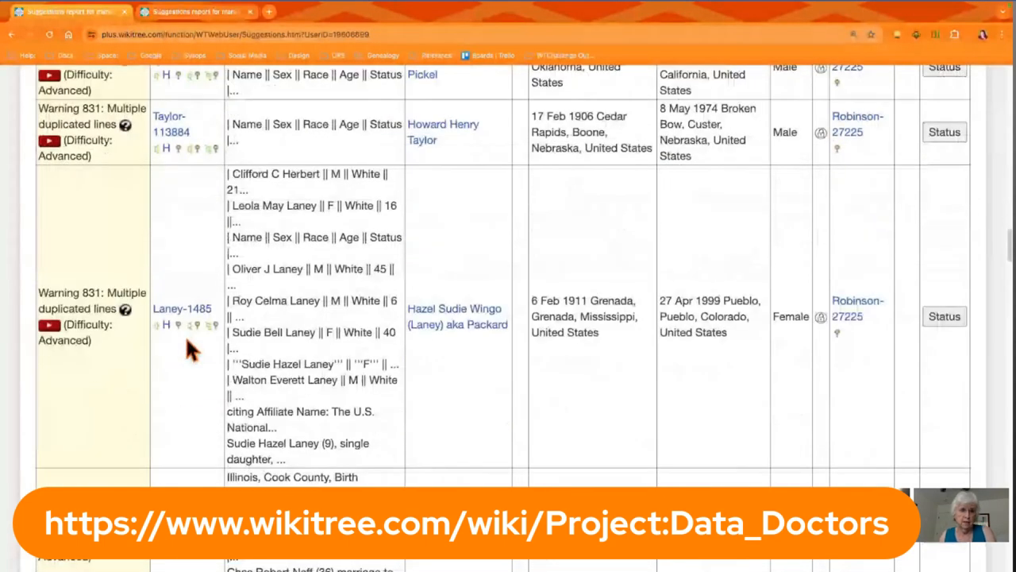
{"action": "scroll", "scroll_direction": "down", "scroll_amount": 3}
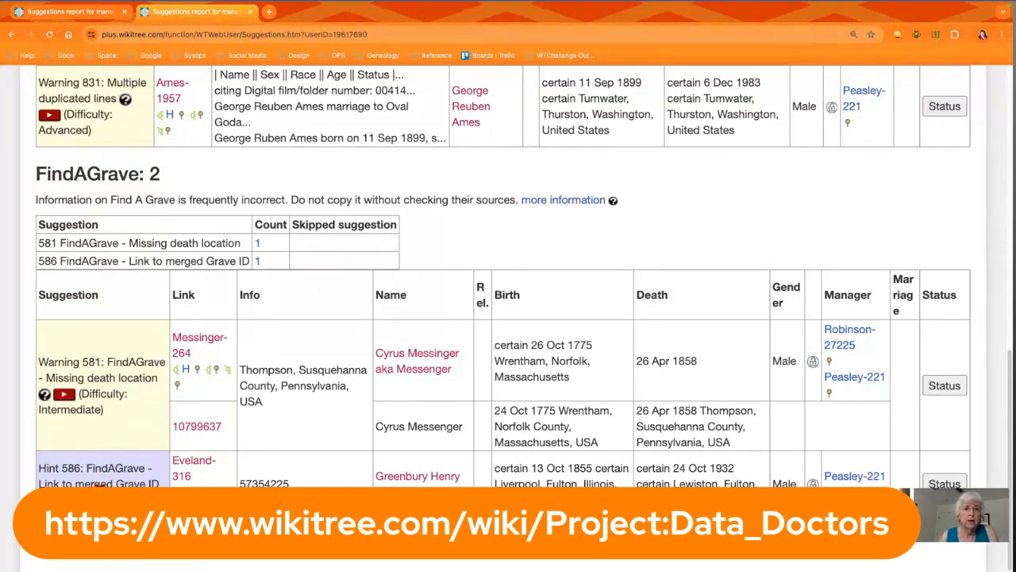
{"action": "mouse_move", "coordinate": [127, 444]}
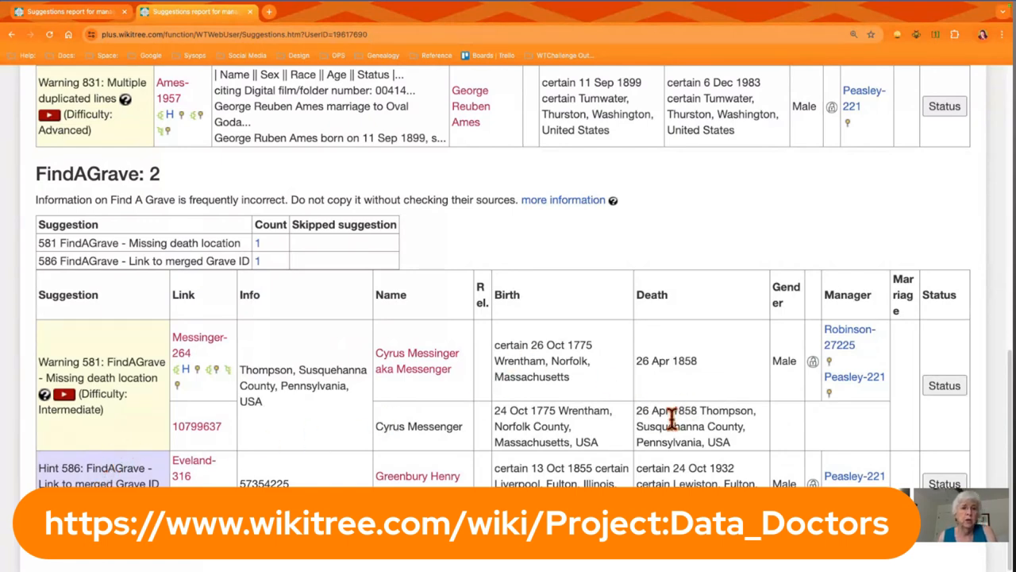
{"action": "mouse_move", "coordinate": [316, 298]}
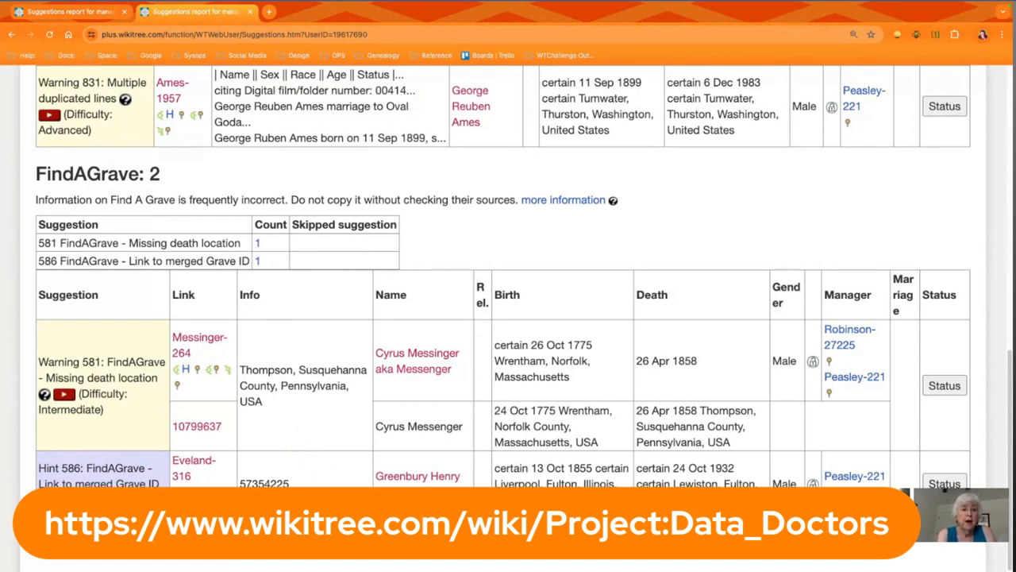
{"action": "mouse_move", "coordinate": [205, 484]}
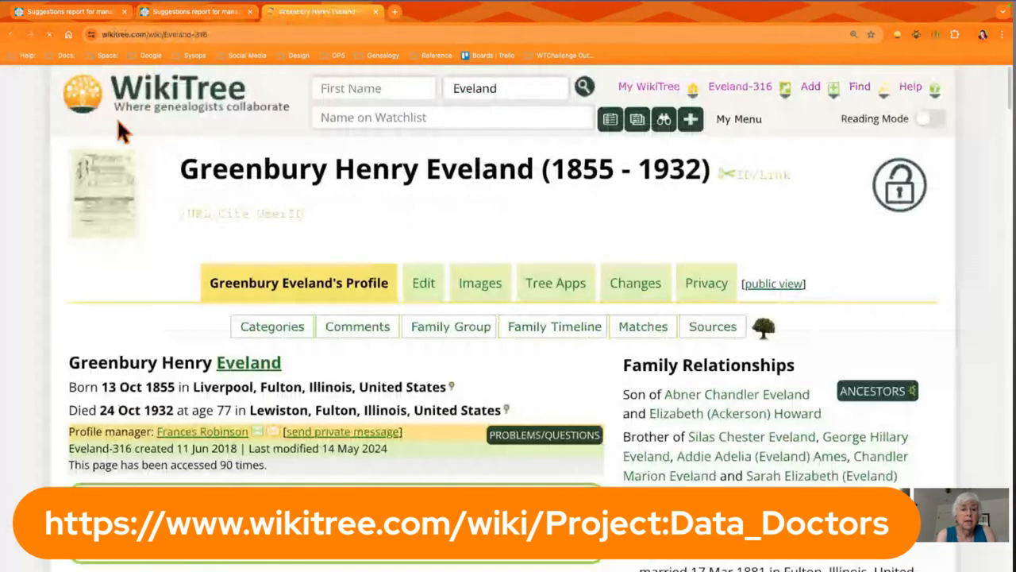
{"action": "scroll", "scroll_direction": "down", "scroll_amount": 3}
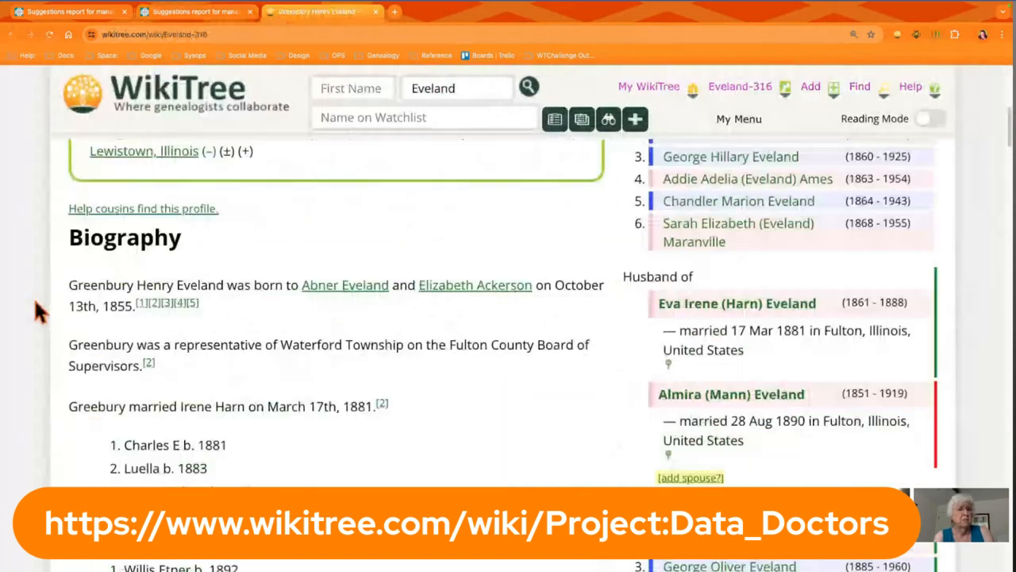
{"action": "scroll", "scroll_direction": "down", "scroll_amount": 3}
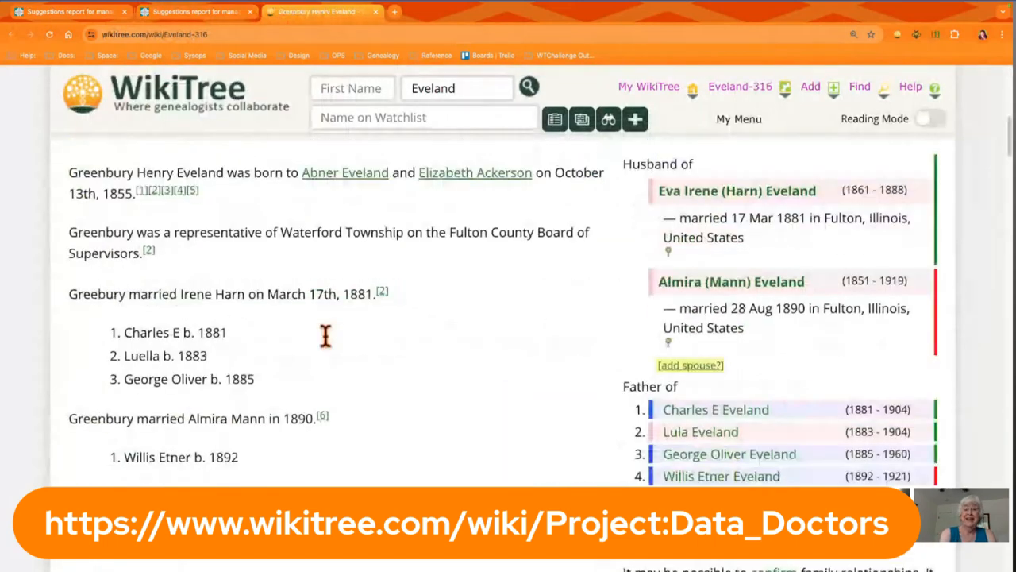
{"action": "scroll", "scroll_direction": "down", "scroll_amount": 3}
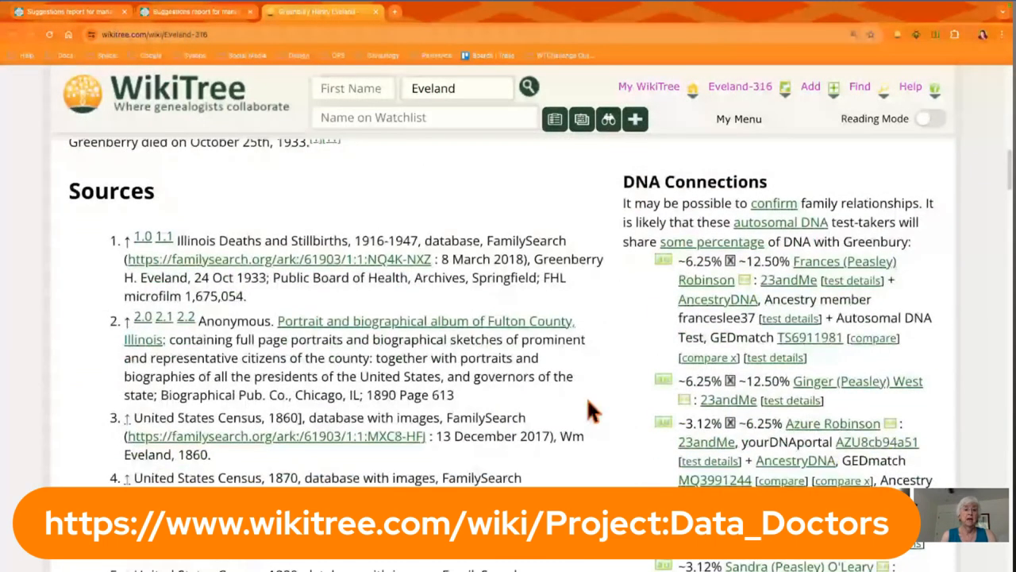
{"action": "scroll", "scroll_direction": "down", "scroll_amount": 3}
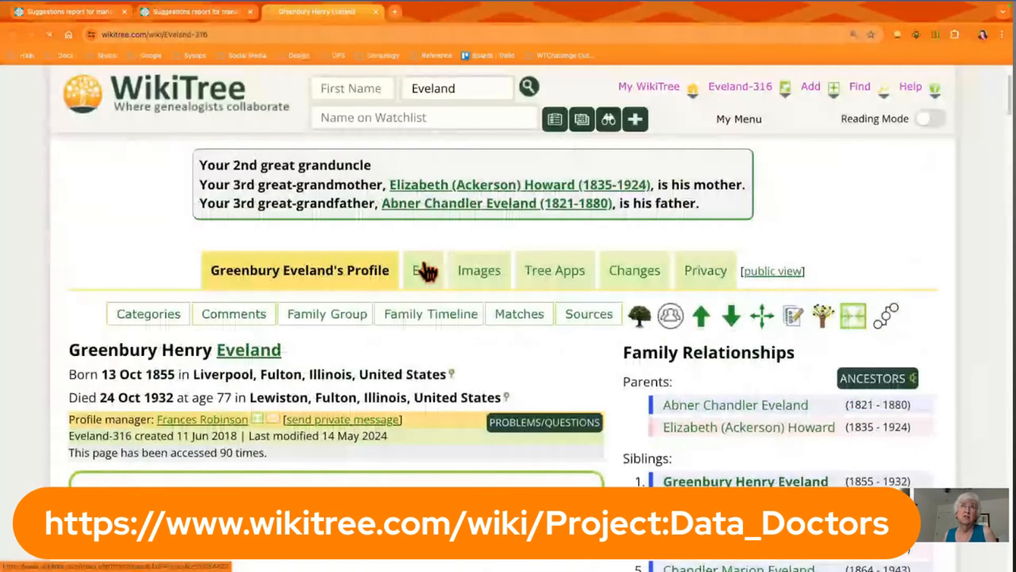
{"action": "left_click", "coordinate": [422, 270]}
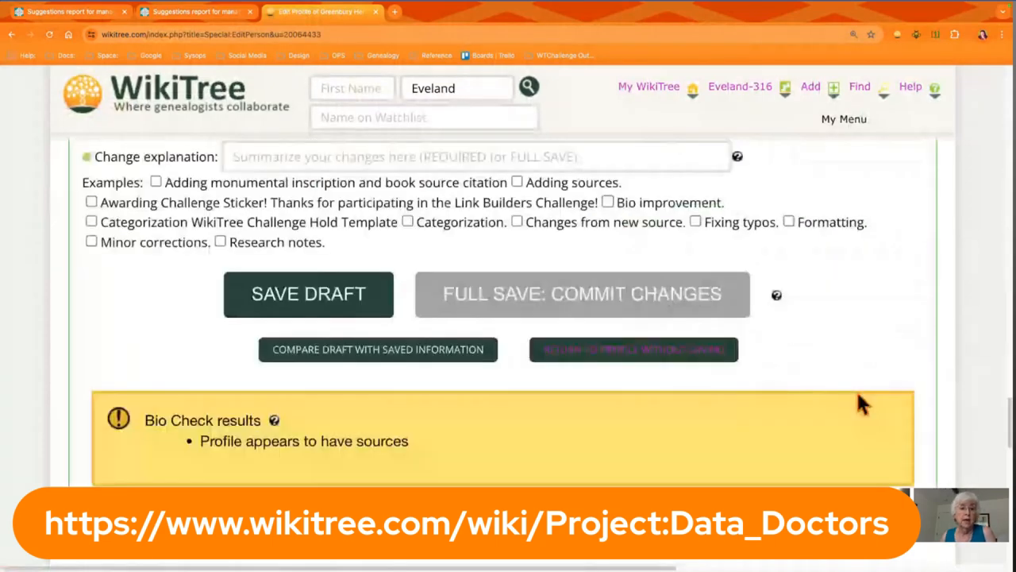
{"action": "scroll", "scroll_direction": "down", "scroll_amount": 3}
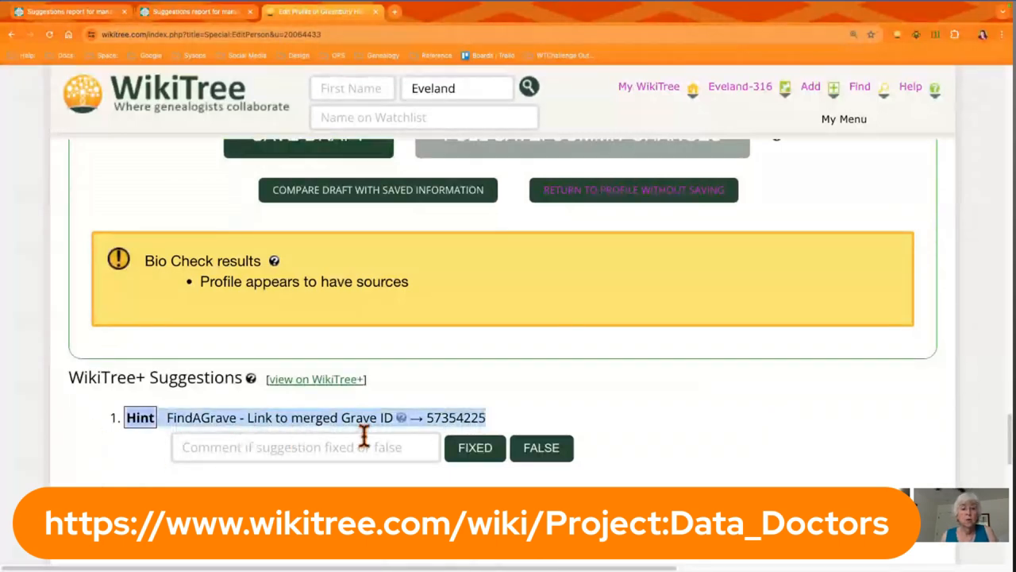
{"action": "mouse_move", "coordinate": [278, 111]}
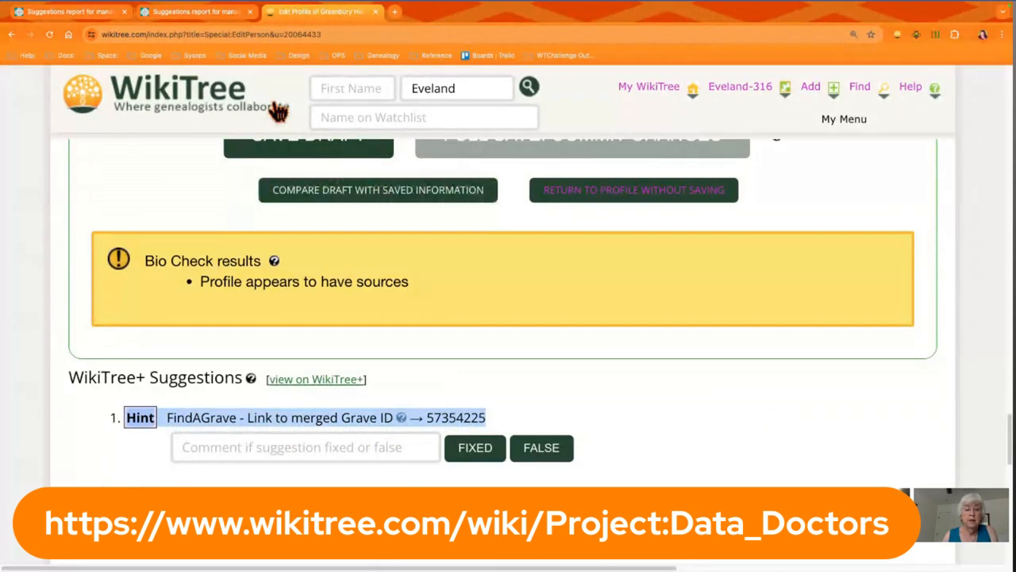
{"action": "mouse_move", "coordinate": [224, 11]}
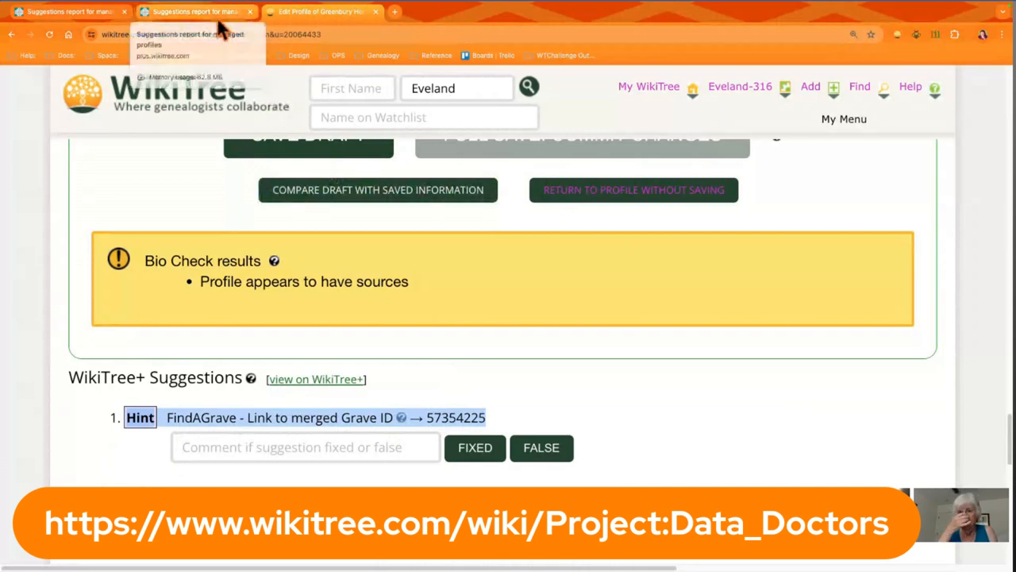
{"action": "left_click", "coordinate": [191, 12]}
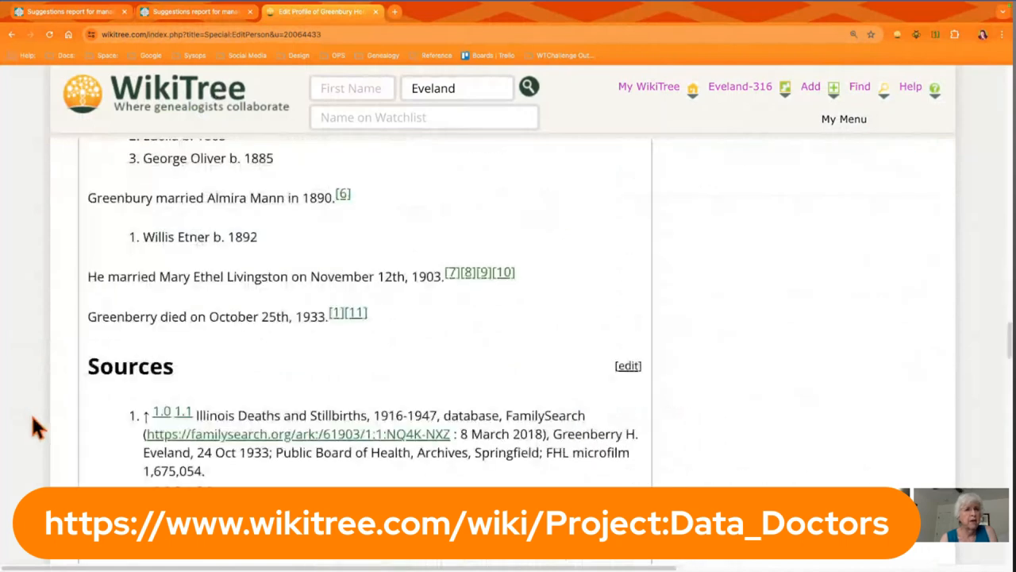
{"action": "scroll", "scroll_direction": "down", "scroll_amount": 3}
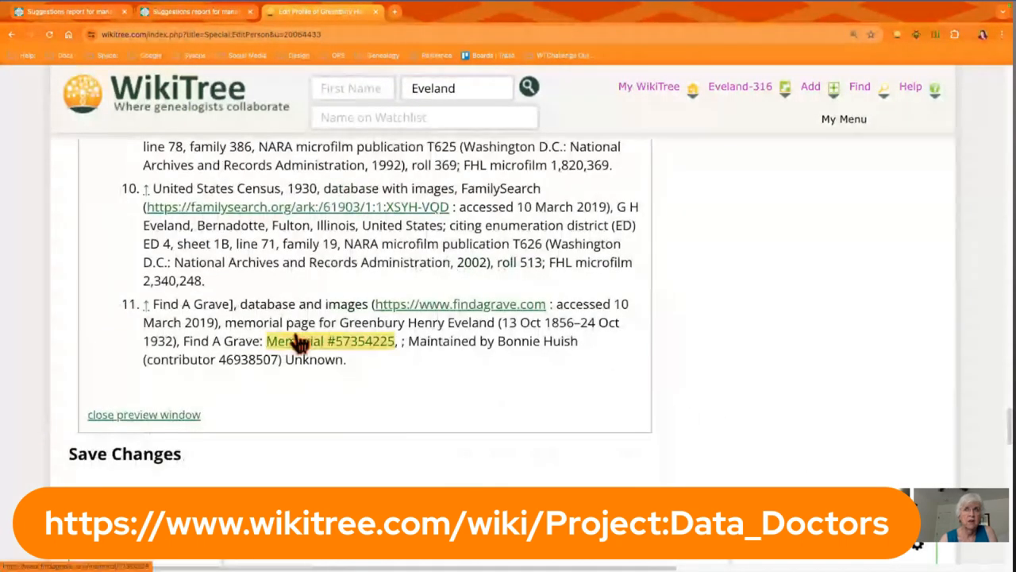
{"action": "left_click", "coordinate": [308, 340]}
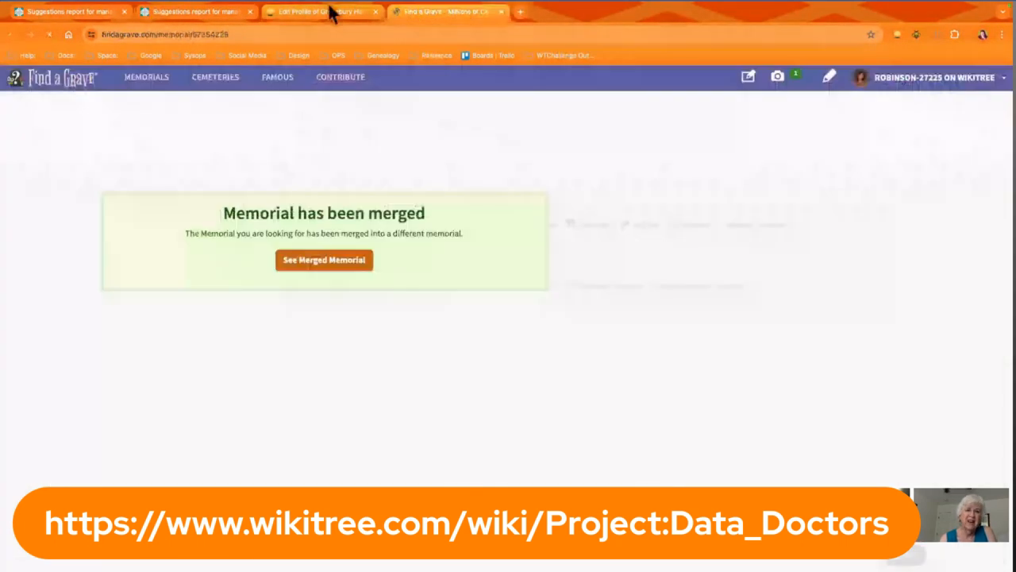
View merged memorial 191931097 on Find a Grave and return to the WikiTree edit page.
{"action": "left_click", "coordinate": [324, 260]}
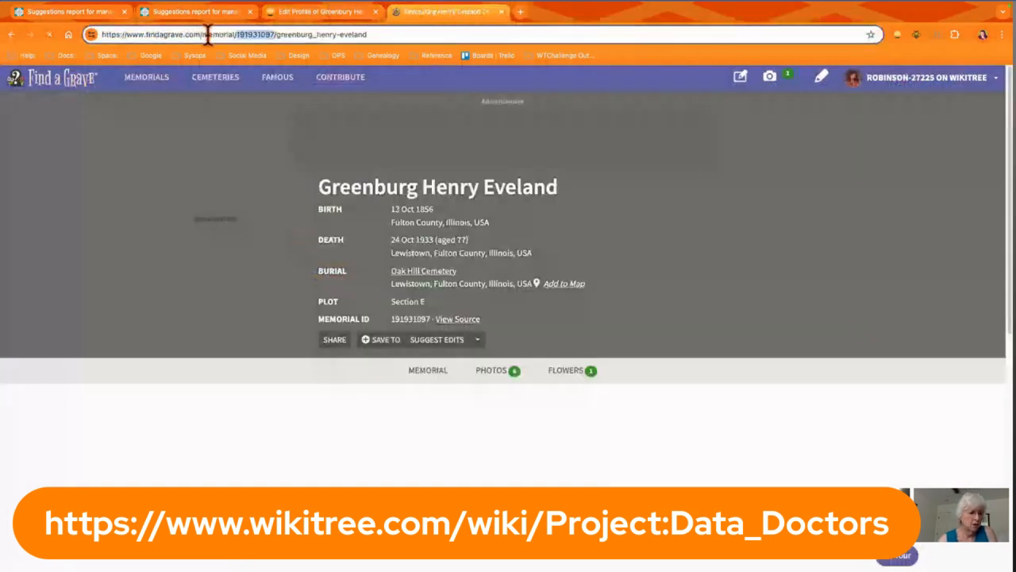
{"action": "left_click", "coordinate": [320, 13]}
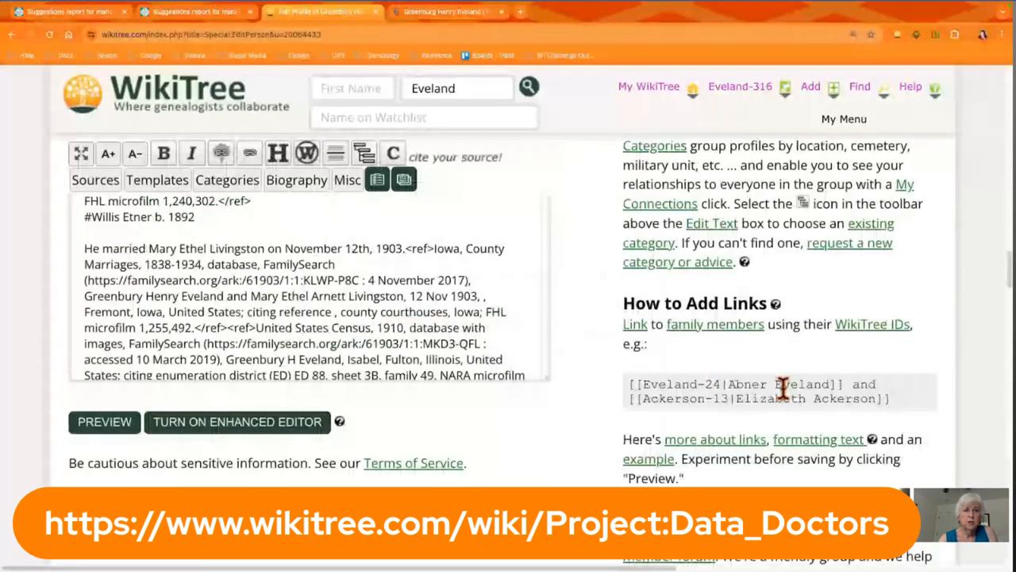
Replace the citation's memorial ID with 191931097 and fully save as a minor correction.
{"action": "scroll", "scroll_direction": "down", "scroll_amount": 3}
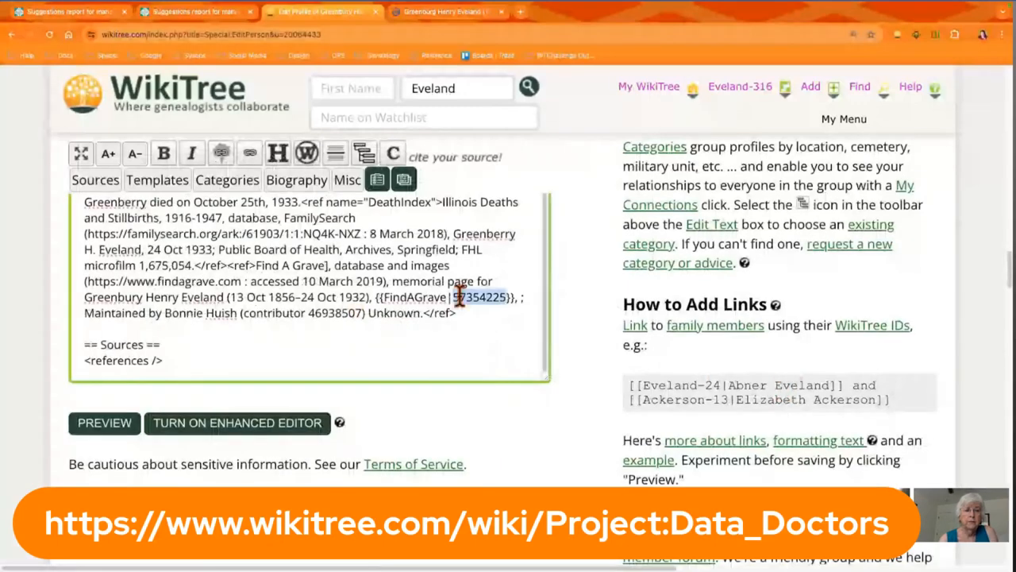
{"action": "type", "text": "191931097"}
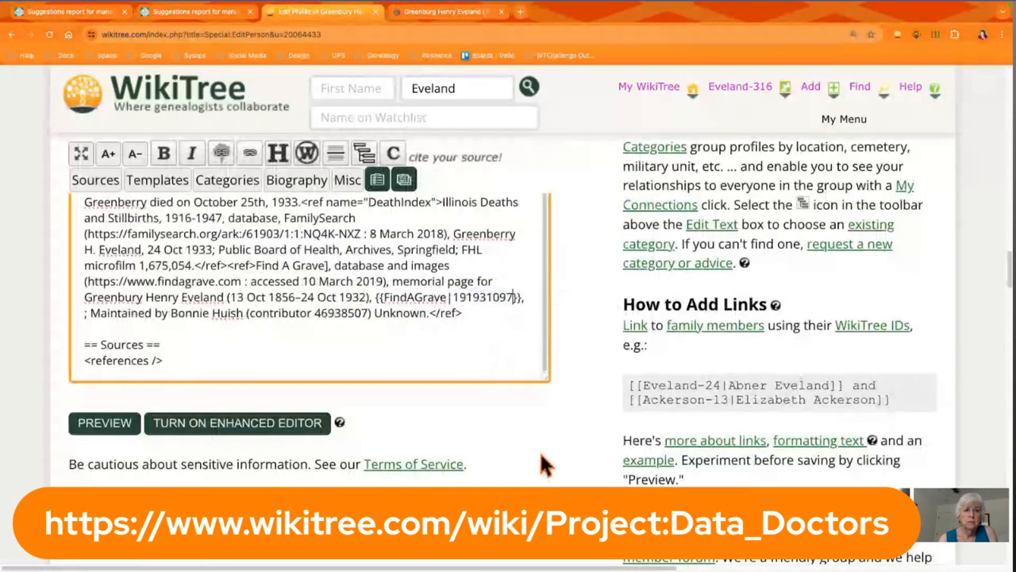
{"action": "scroll", "scroll_direction": "down", "scroll_amount": 3}
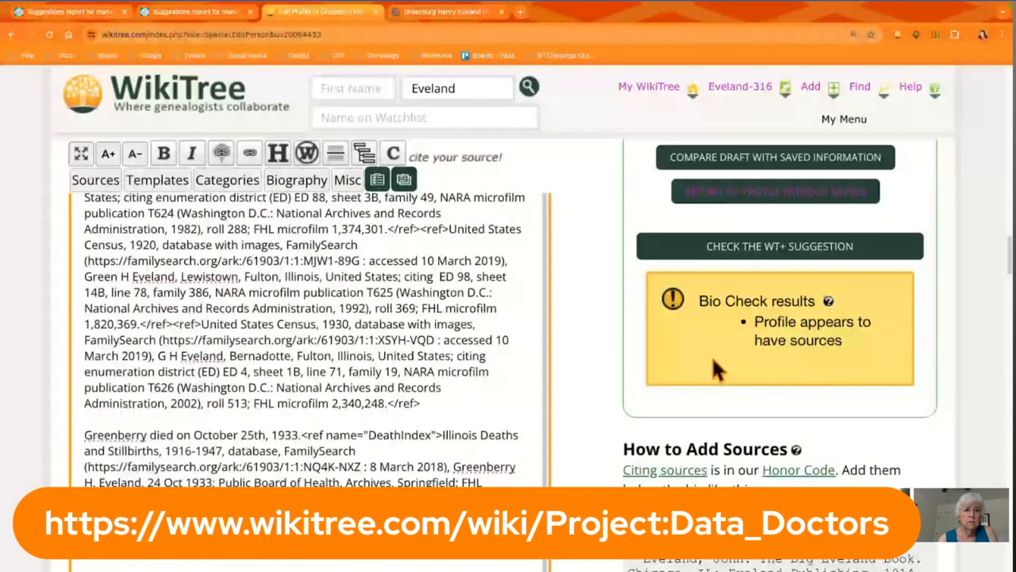
{"action": "scroll", "scroll_direction": "down", "scroll_amount": 3}
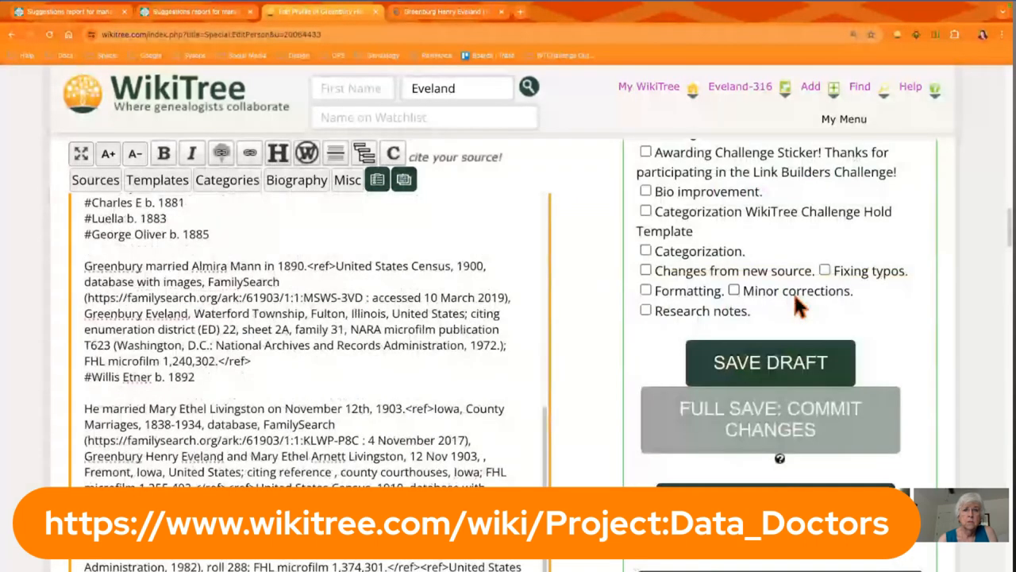
{"action": "left_click", "coordinate": [734, 291]}
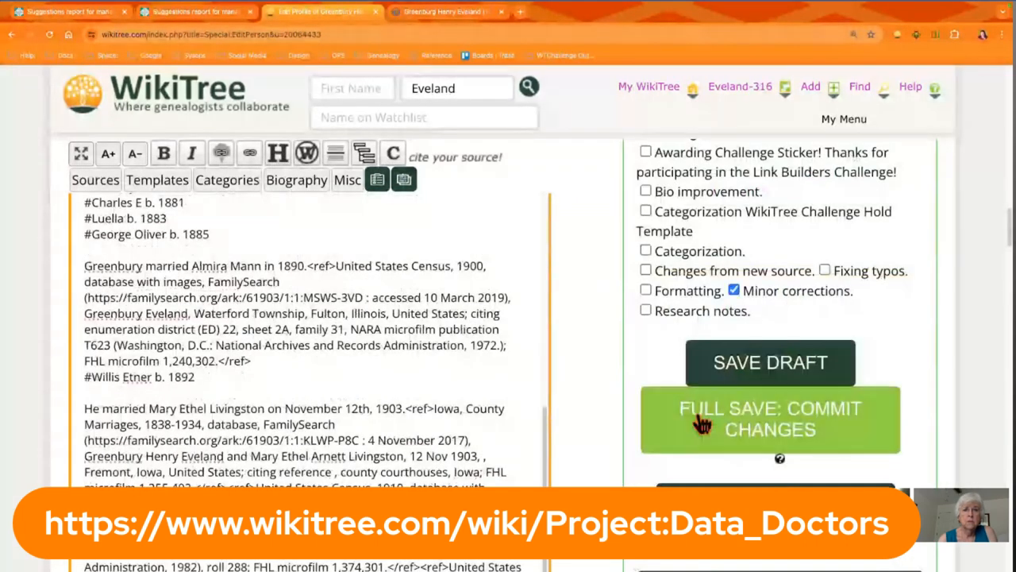
{"action": "mouse_move", "coordinate": [699, 423]}
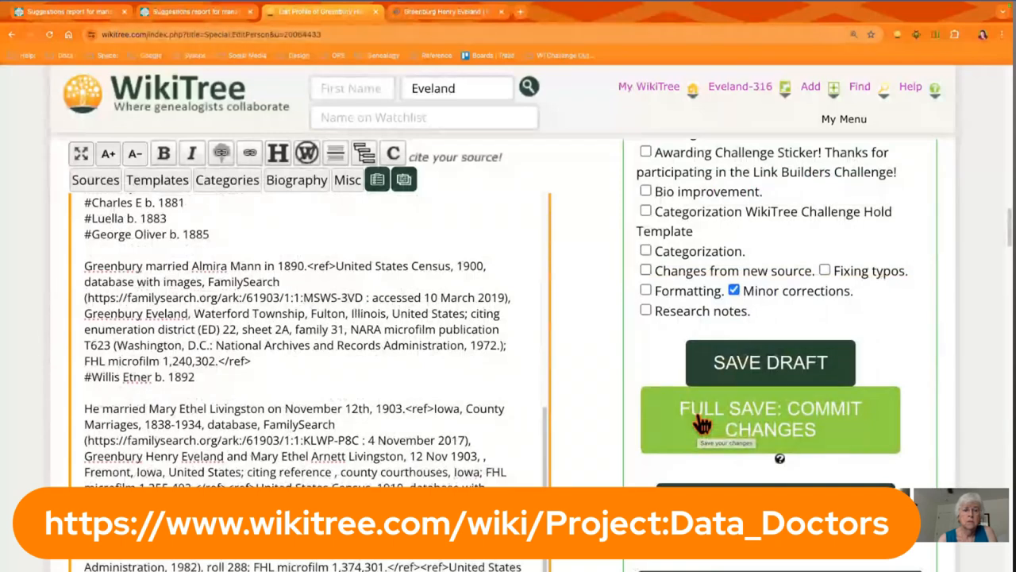
{"action": "left_click", "coordinate": [770, 362]}
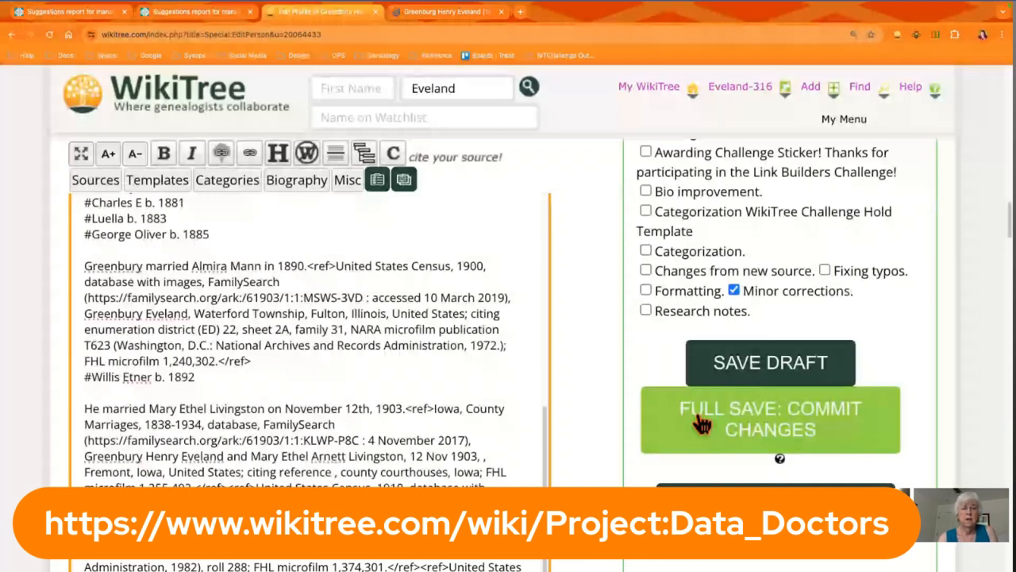
{"action": "left_click", "coordinate": [770, 420]}
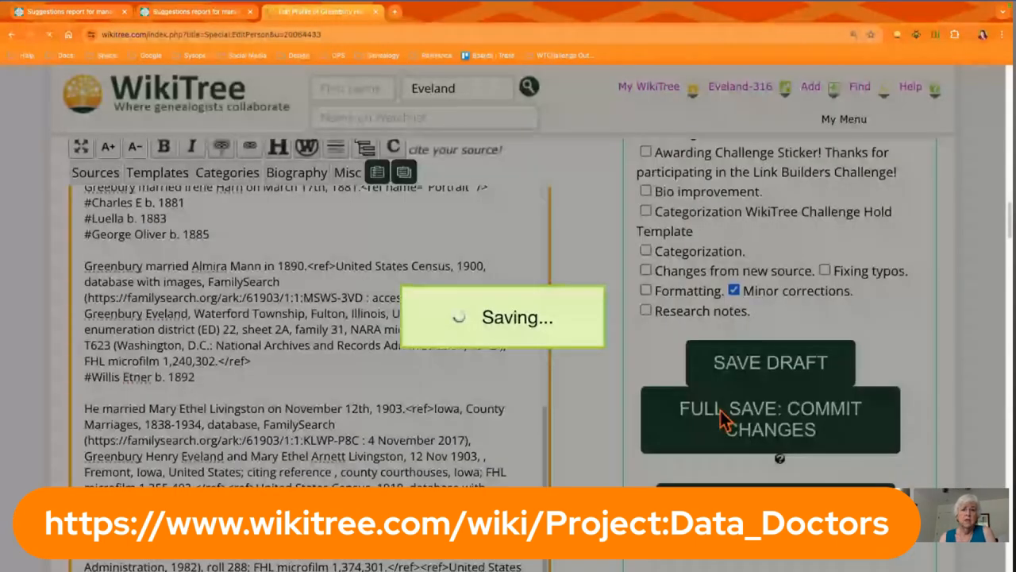
{"action": "left_click", "coordinate": [768, 419]}
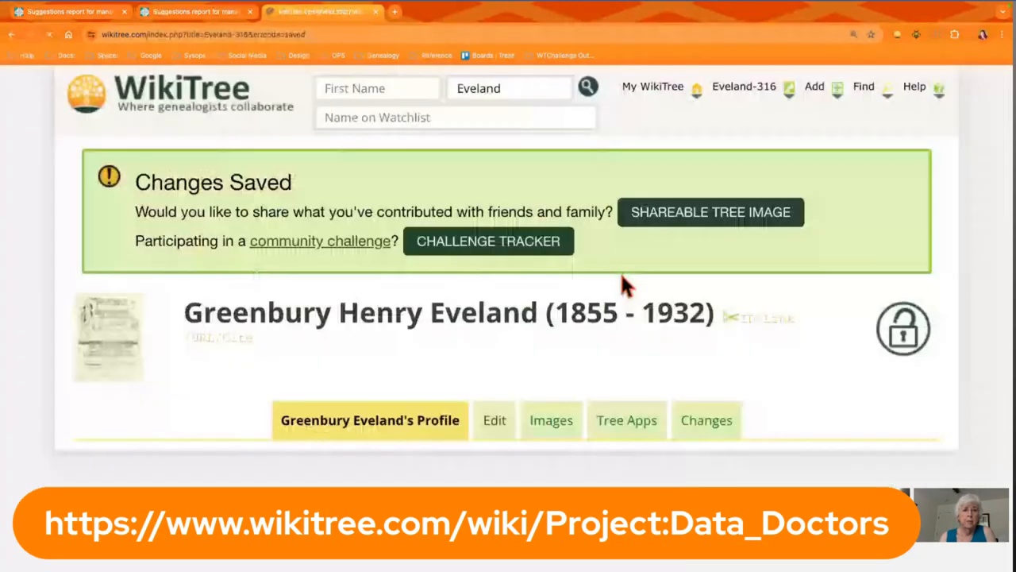
{"action": "left_click", "coordinate": [191, 12]}
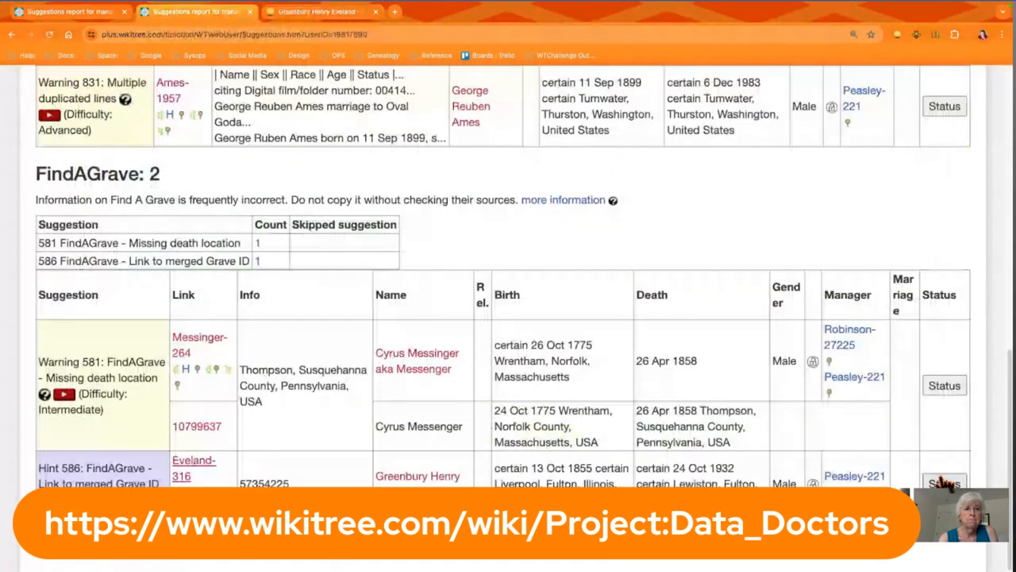
{"action": "left_click", "coordinate": [949, 479]}
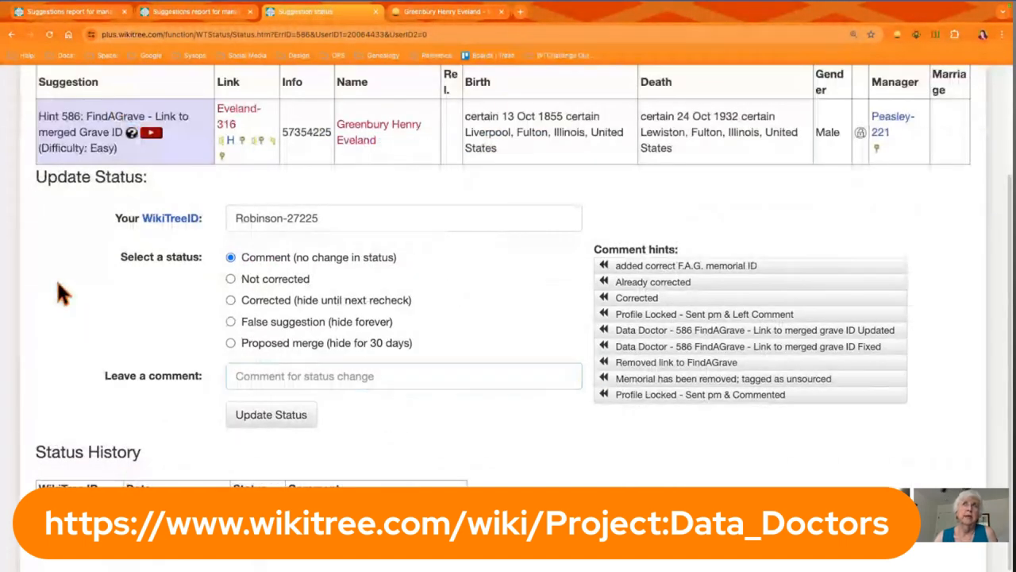
{"action": "mouse_move", "coordinate": [183, 15]}
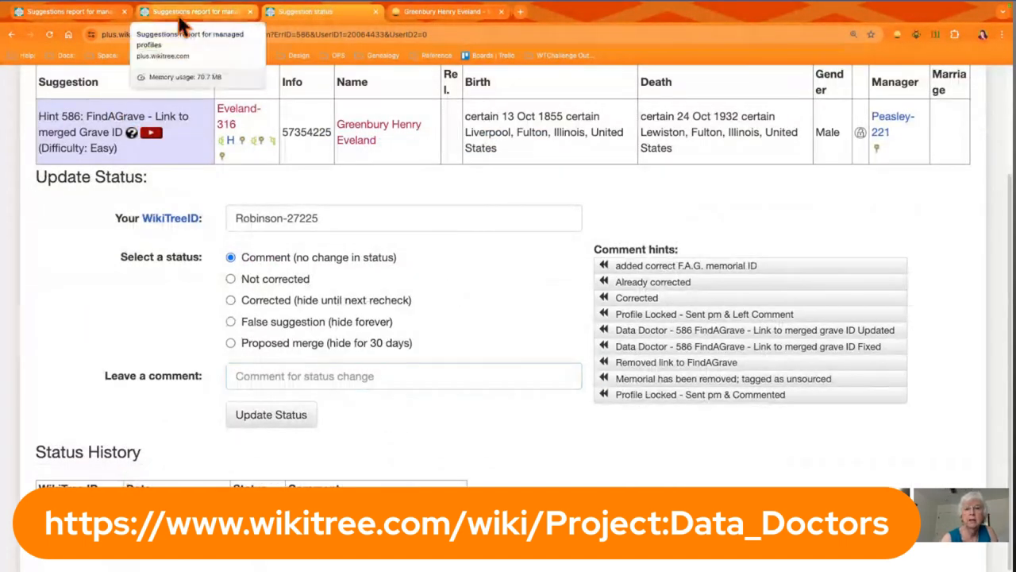
Switch to the Watchlist Weevil Challenge Week 10 free-space page.
{"action": "left_click", "coordinate": [76, 13]}
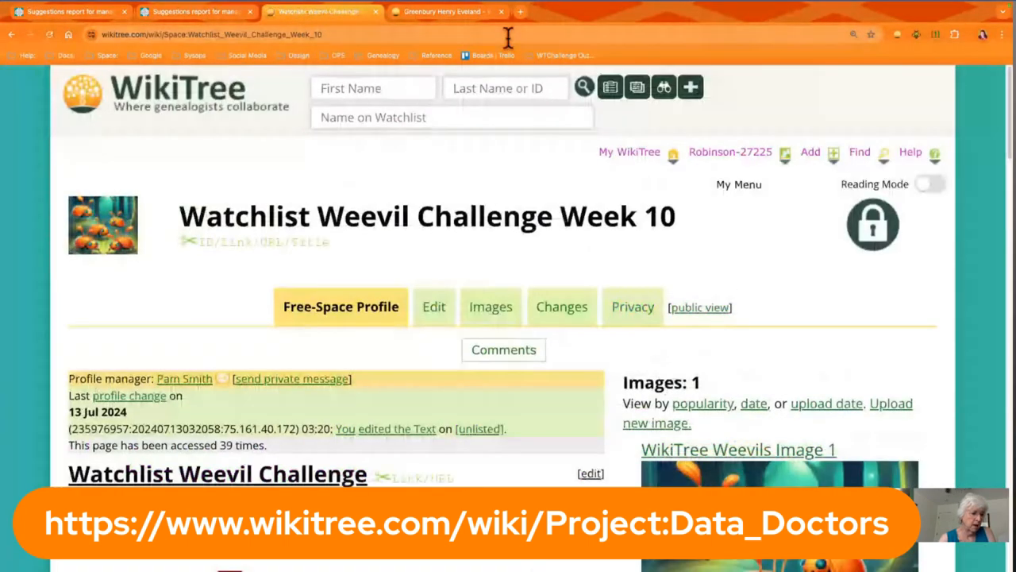
{"action": "scroll", "scroll_direction": "down", "scroll_amount": 3}
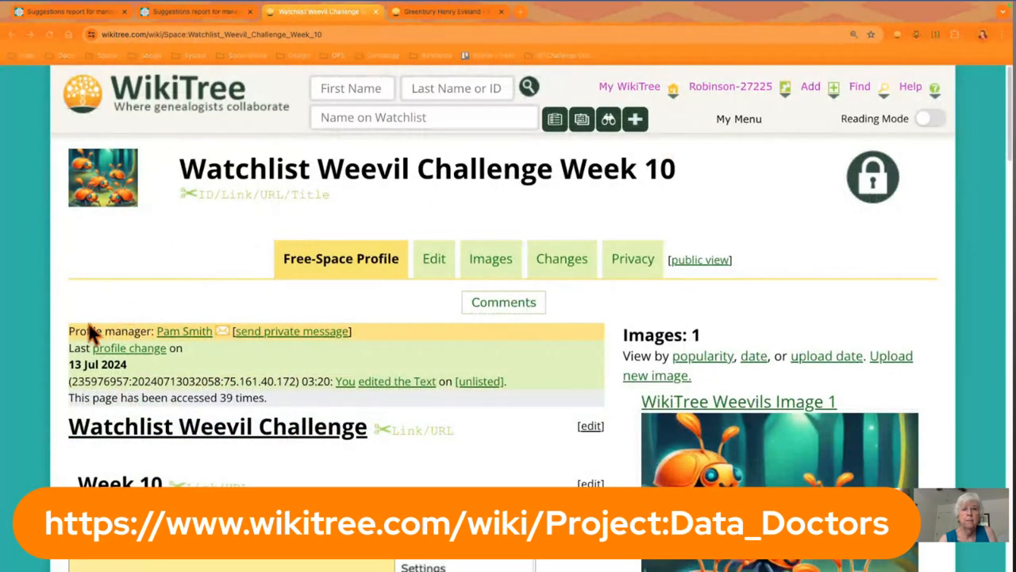
{"action": "scroll", "scroll_direction": "down", "scroll_amount": 3}
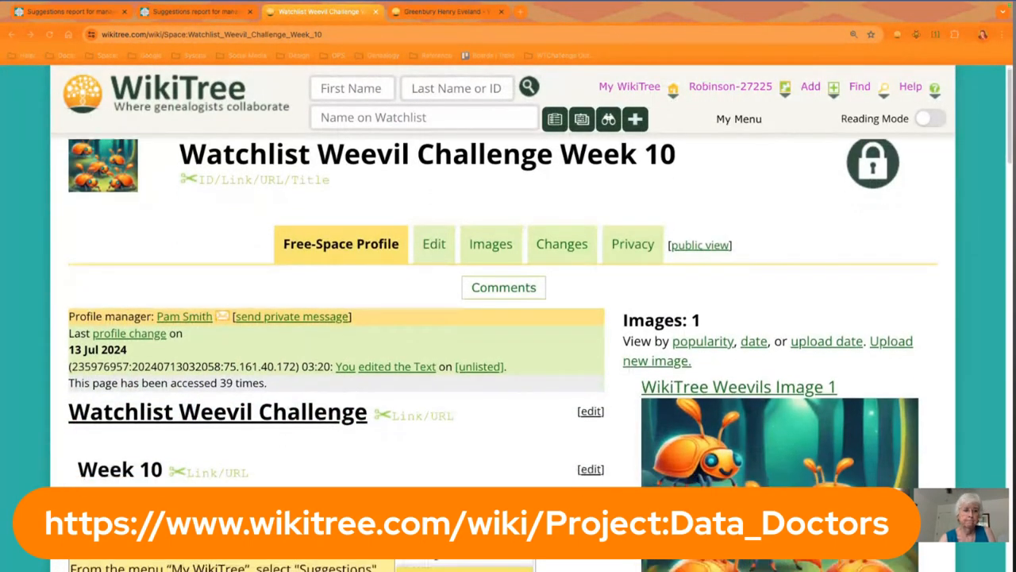
{"action": "scroll", "scroll_direction": "down", "scroll_amount": 3}
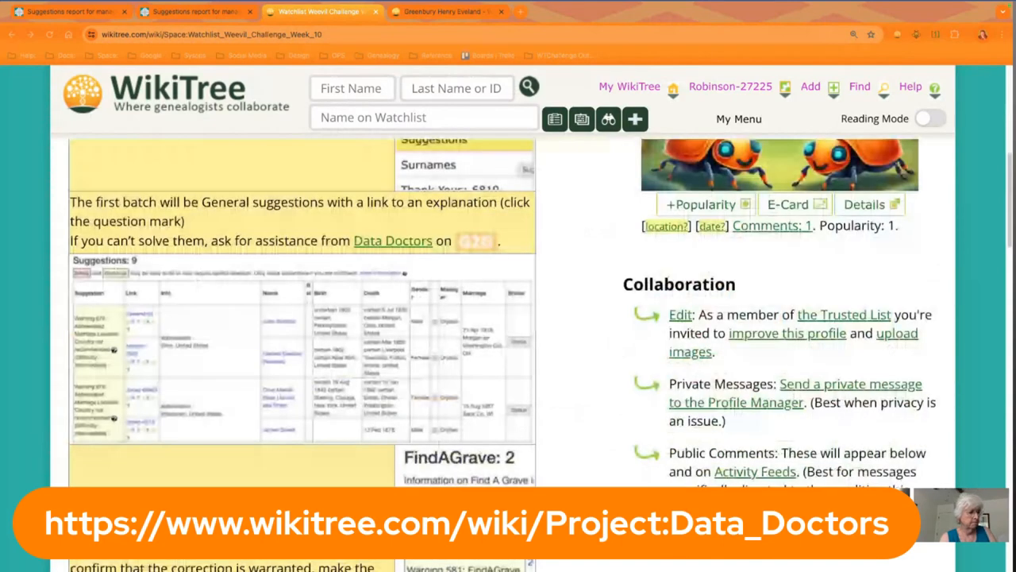
{"action": "scroll", "scroll_direction": "down", "scroll_amount": 3}
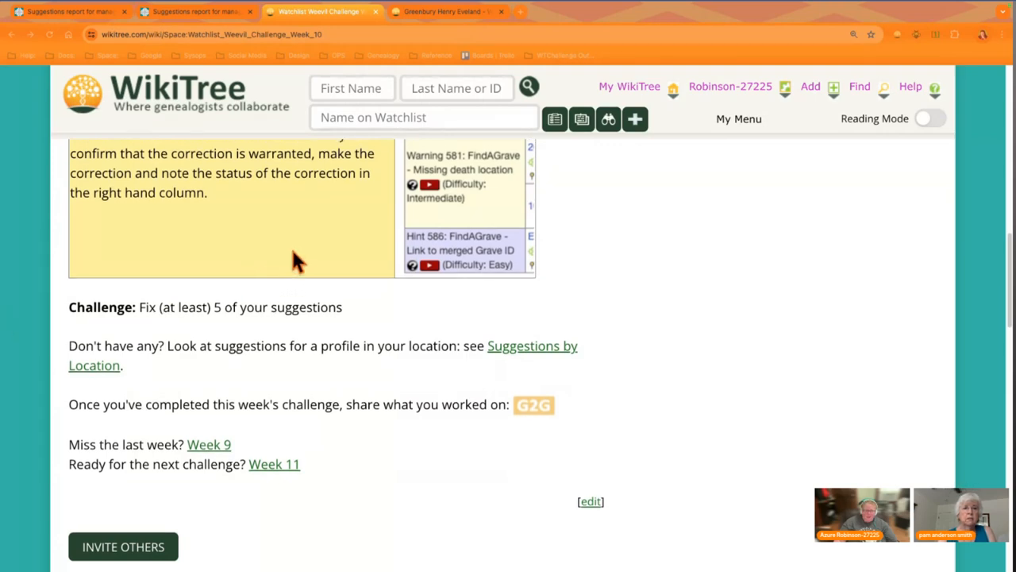
{"action": "scroll", "scroll_direction": "up", "scroll_amount": 3}
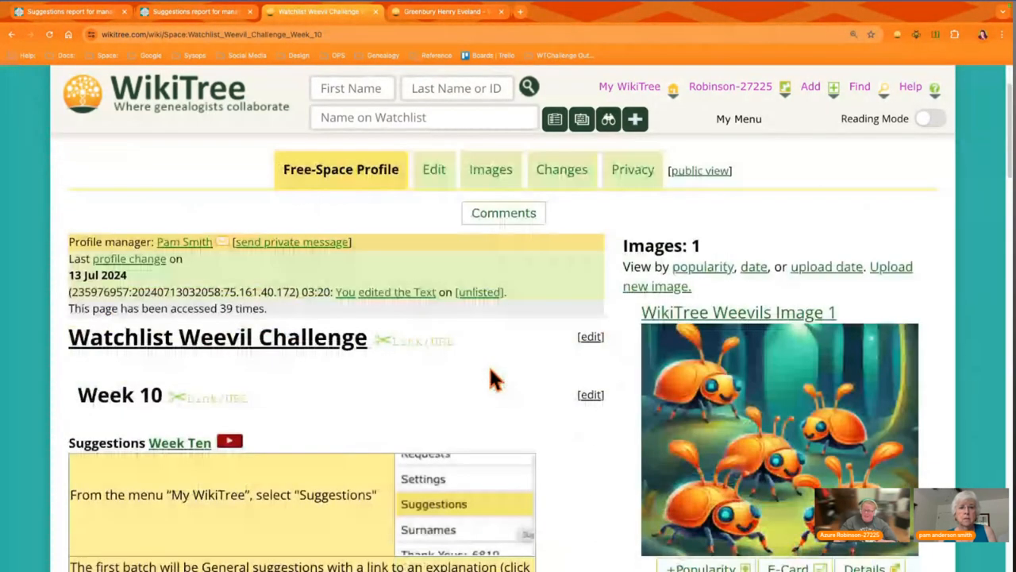
{"action": "scroll", "scroll_direction": "down", "scroll_amount": 3}
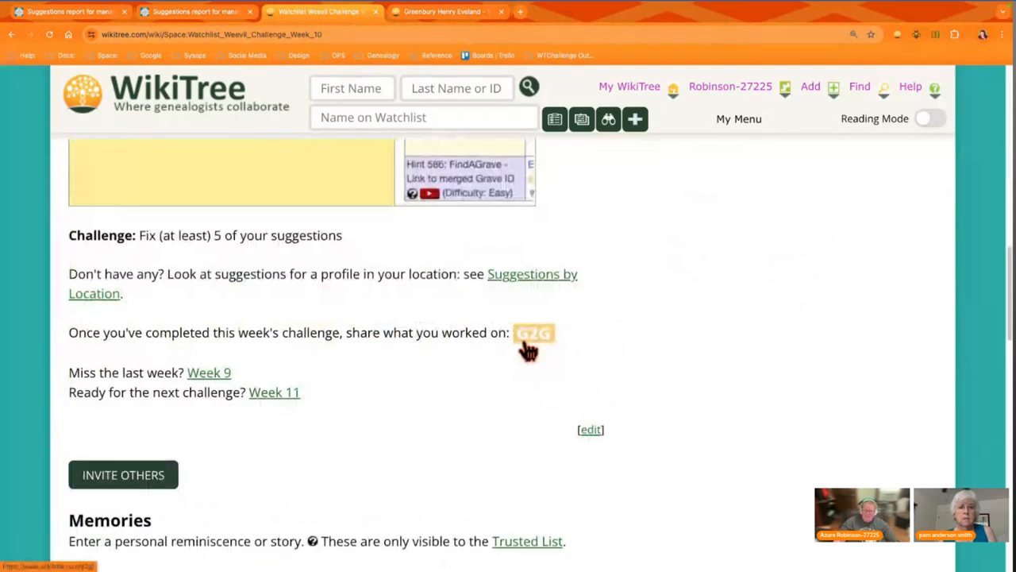
{"action": "mouse_move", "coordinate": [524, 368]}
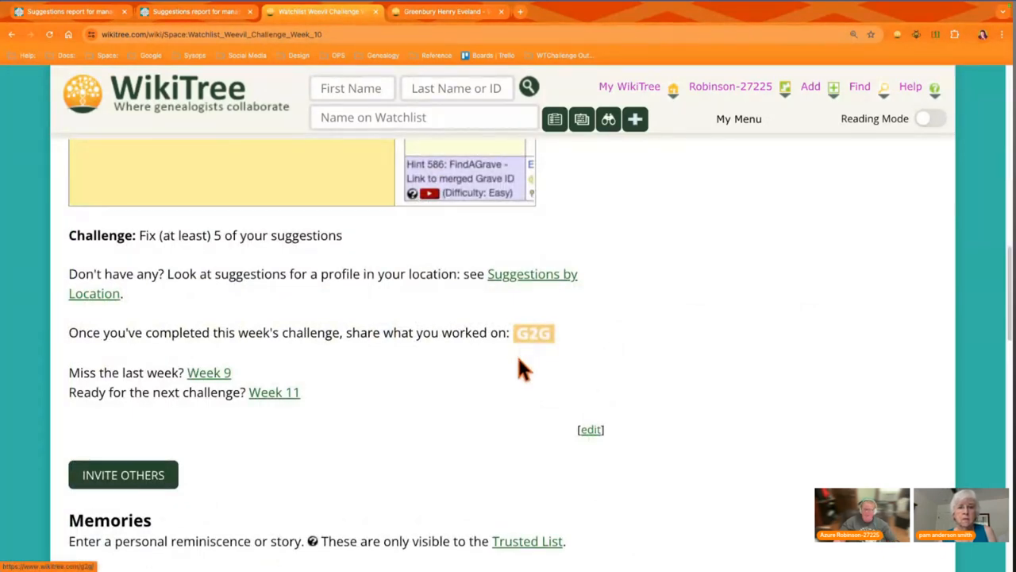
{"action": "mouse_move", "coordinate": [452, 425]}
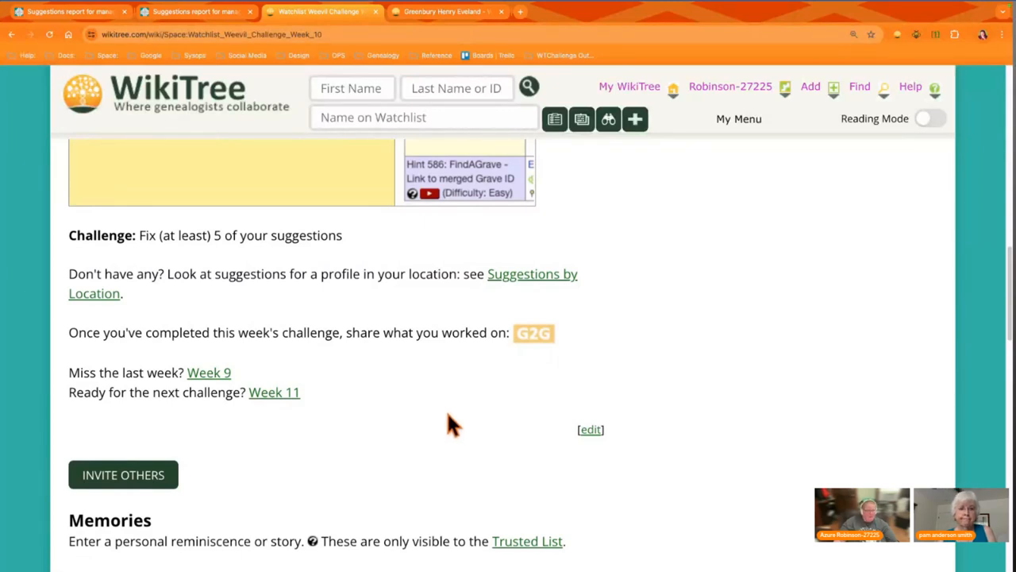
{"action": "mouse_move", "coordinate": [457, 460]}
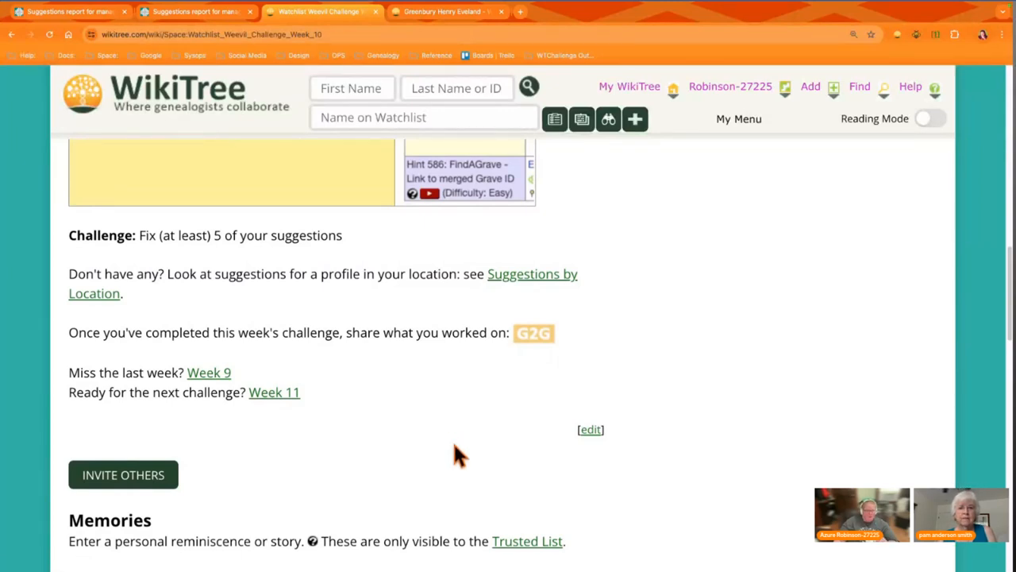
{"action": "mouse_move", "coordinate": [441, 422]}
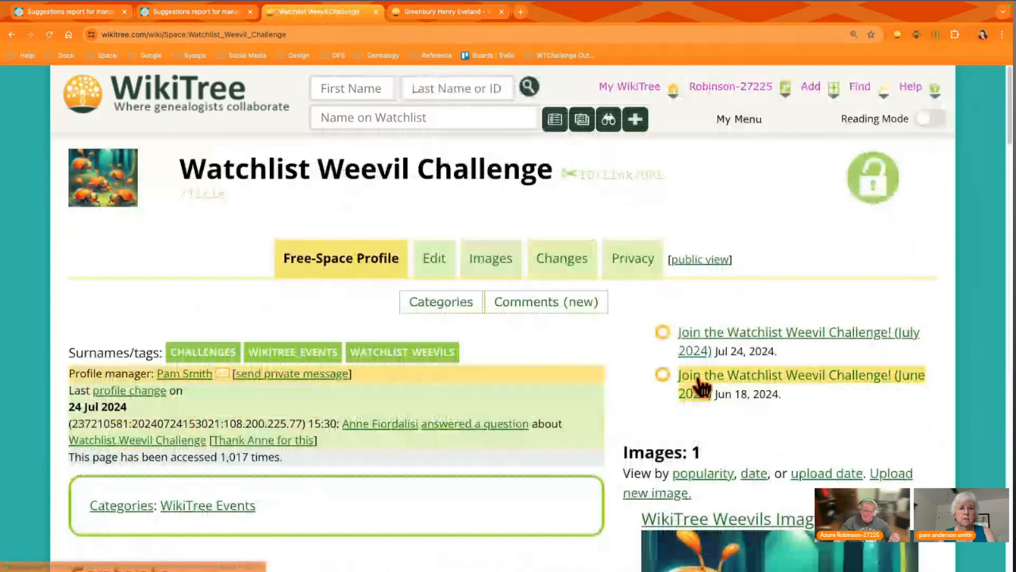
{"action": "mouse_move", "coordinate": [696, 351]}
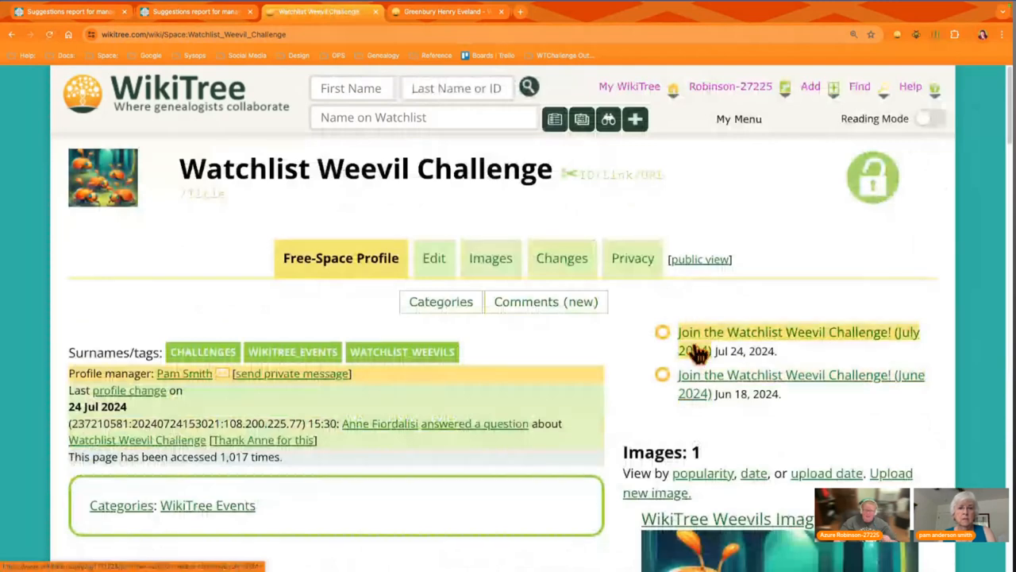
{"action": "mouse_move", "coordinate": [568, 347]}
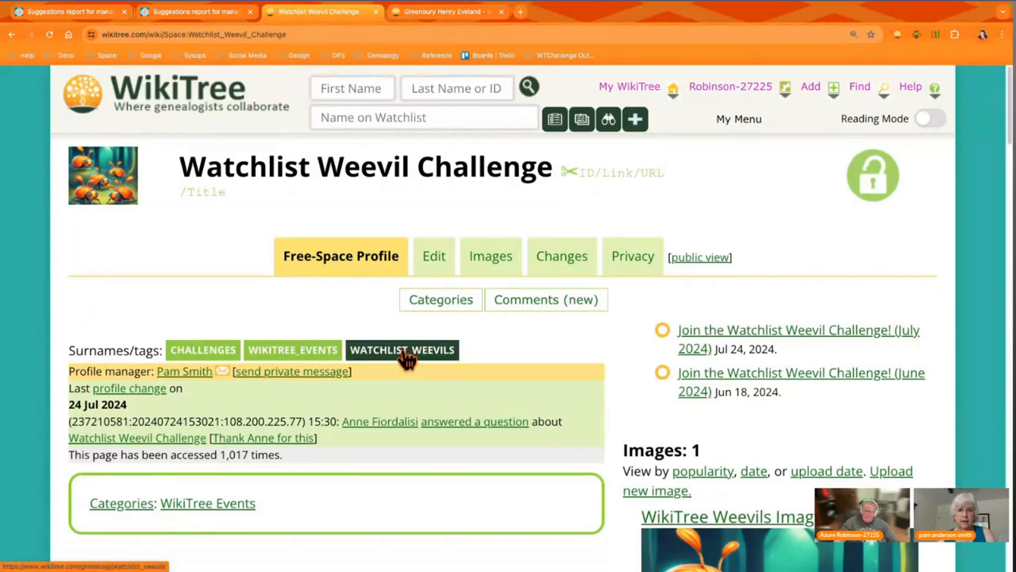
{"action": "mouse_move", "coordinate": [406, 359]}
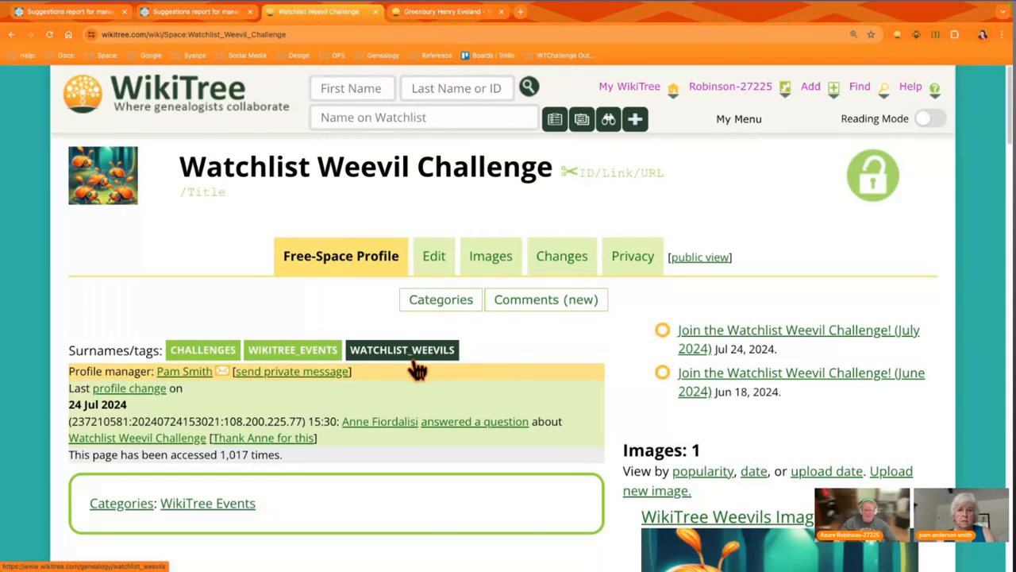
{"action": "mouse_move", "coordinate": [246, 299]}
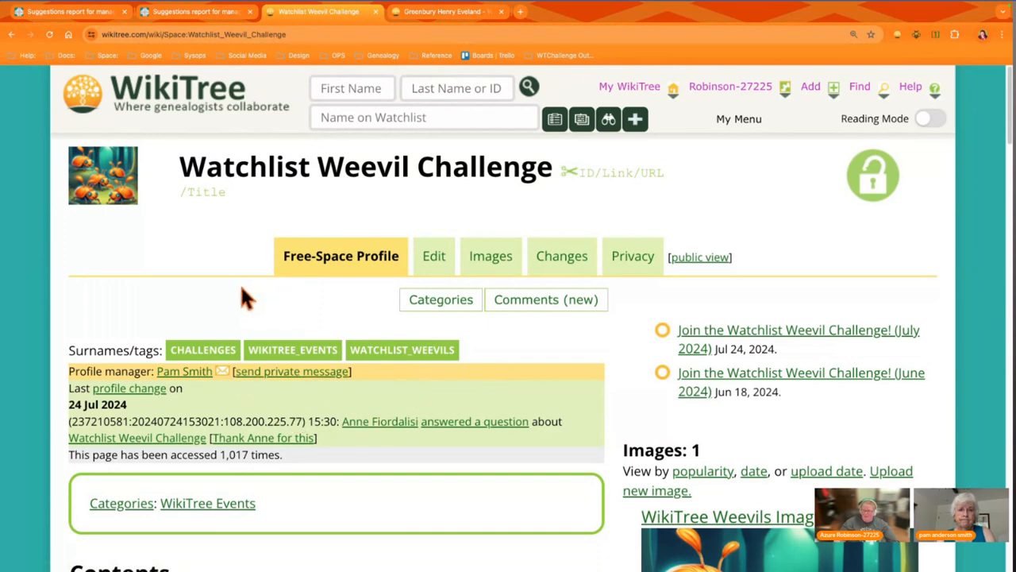
{"action": "mouse_move", "coordinate": [162, 321]}
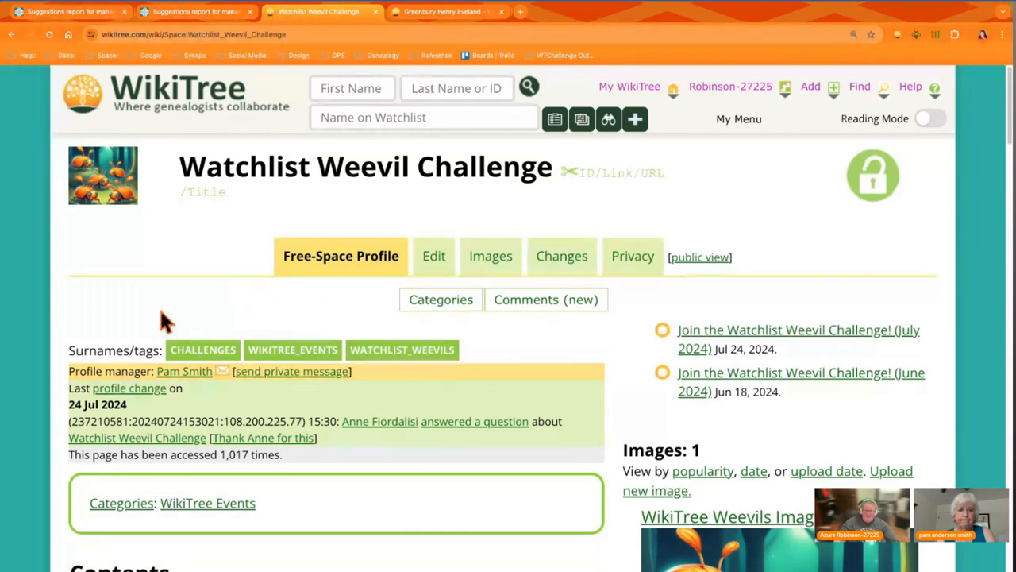
{"action": "mouse_move", "coordinate": [151, 315]}
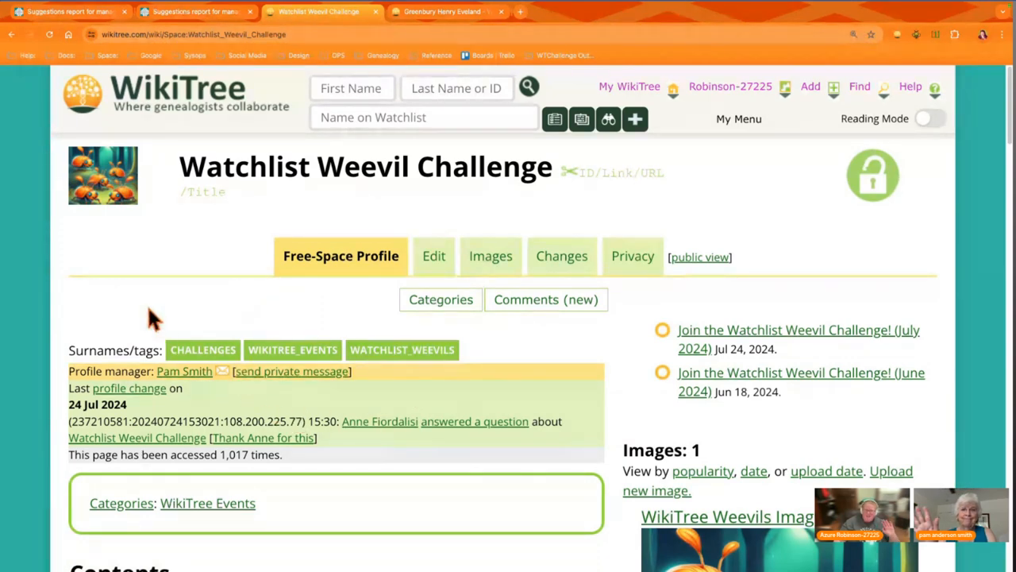